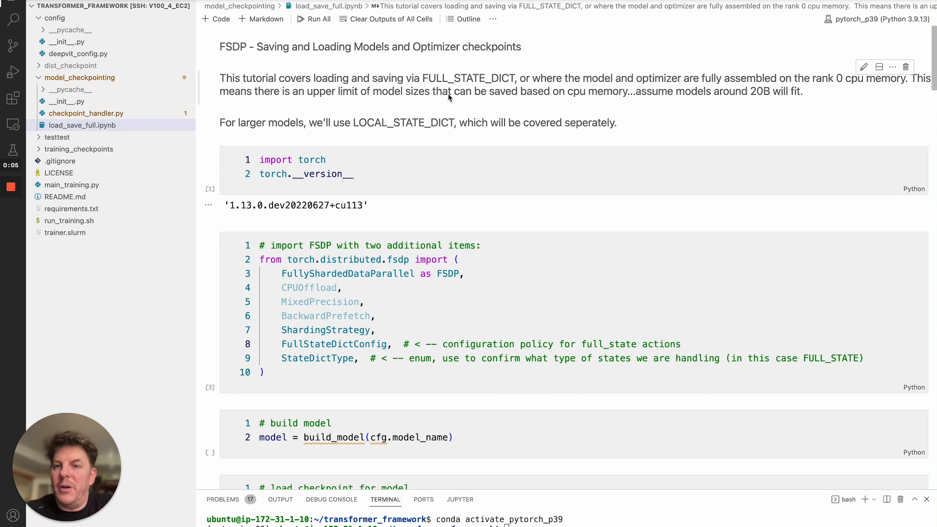
{"action": "mouse_move", "coordinate": [458, 116]}
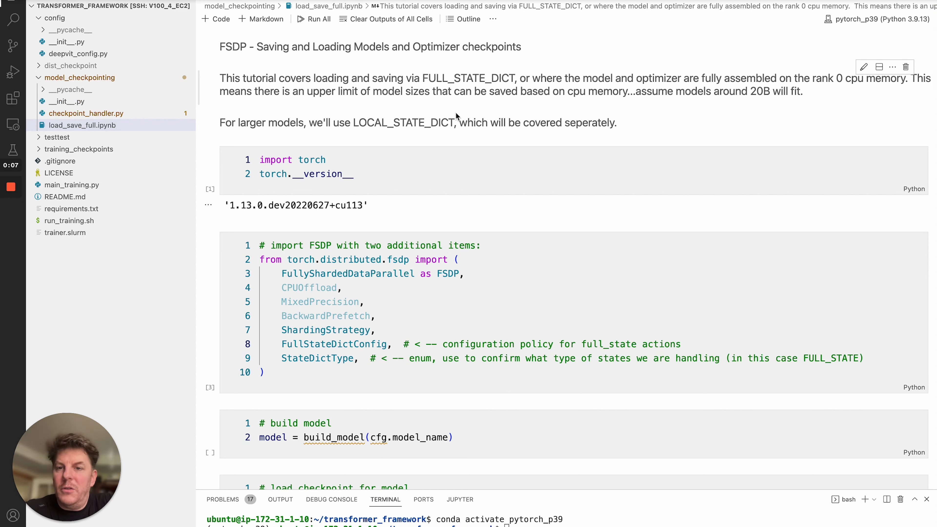
{"action": "mouse_move", "coordinate": [518, 105]}
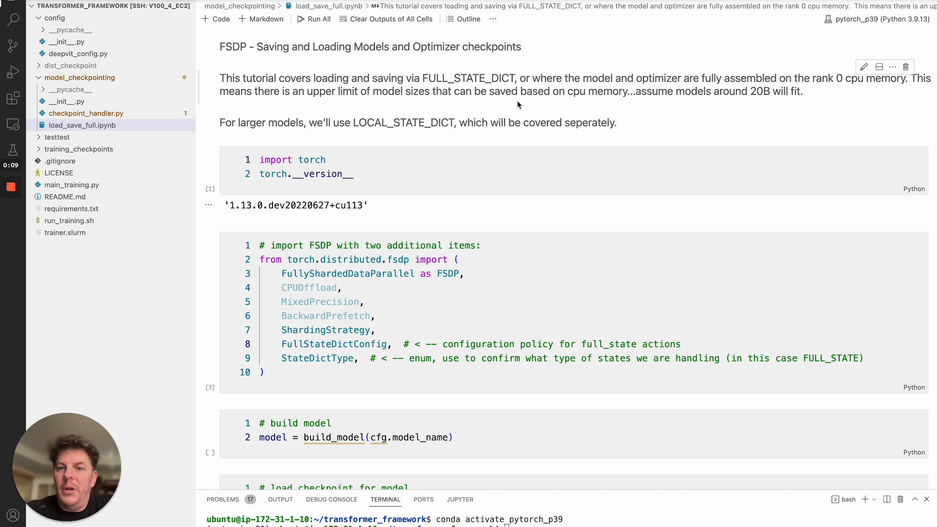
- Scroll the notebook down through the rank-0 model checkpoint loading cell
{"action": "scroll", "scroll_direction": "down", "scroll_amount": 3}
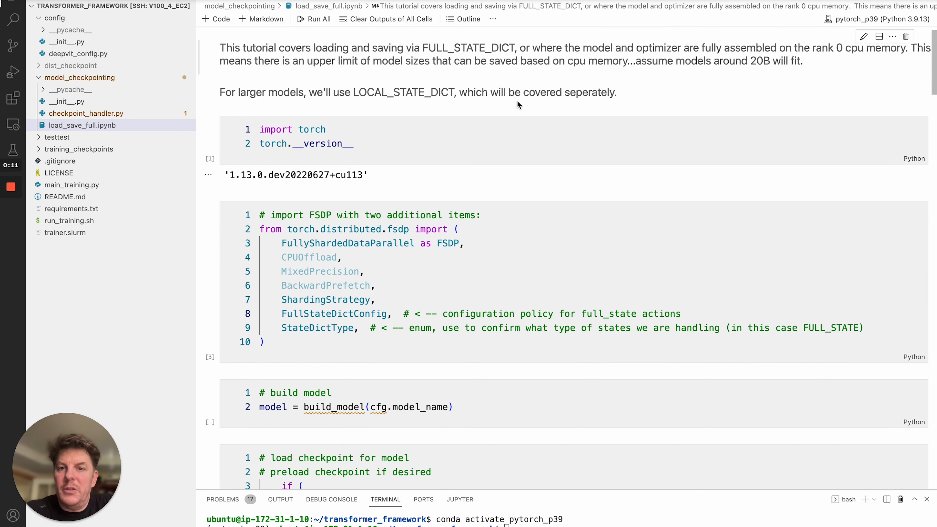
{"action": "scroll", "scroll_direction": "up", "scroll_amount": 3}
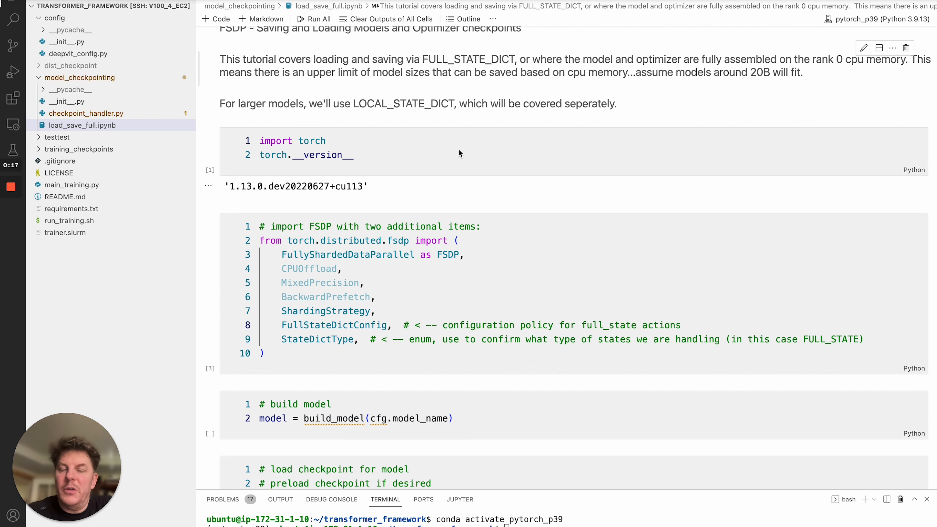
{"action": "scroll", "scroll_direction": "down", "scroll_amount": 3}
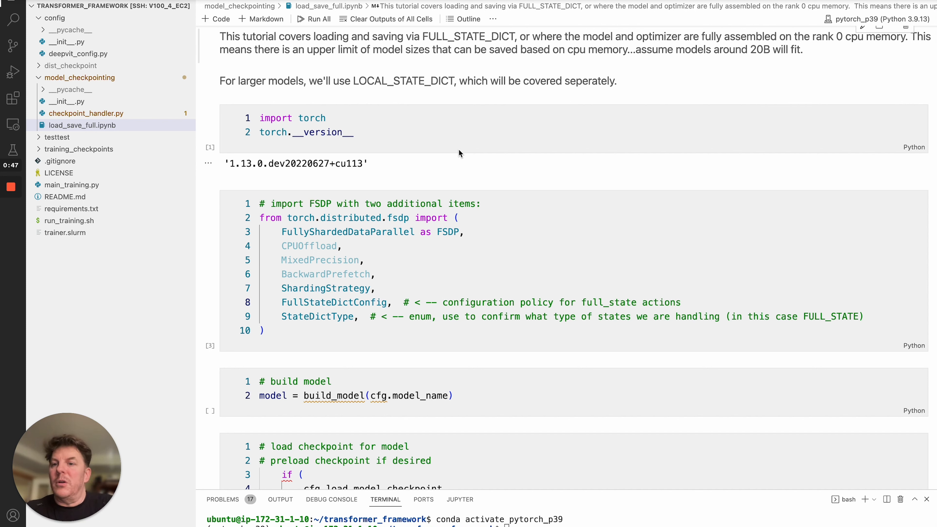
{"action": "mouse_move", "coordinate": [581, 96]}
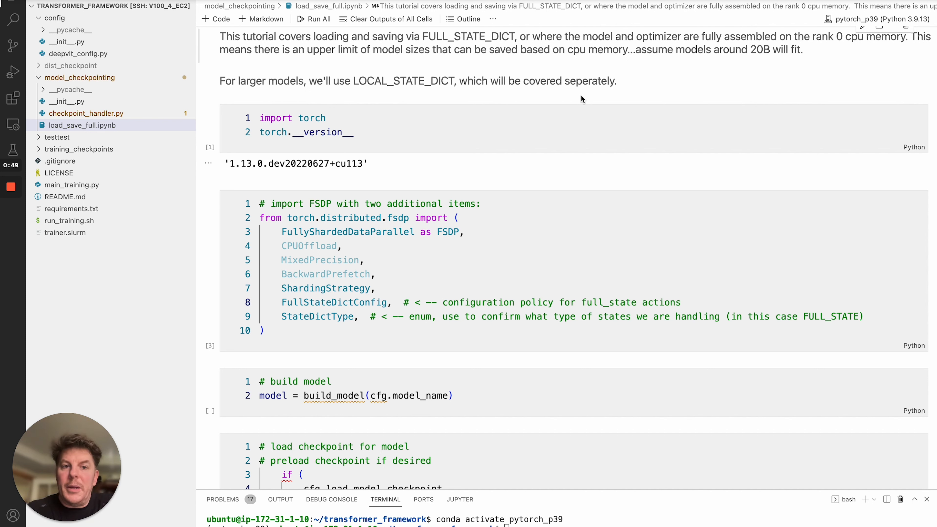
{"action": "mouse_move", "coordinate": [678, 87]}
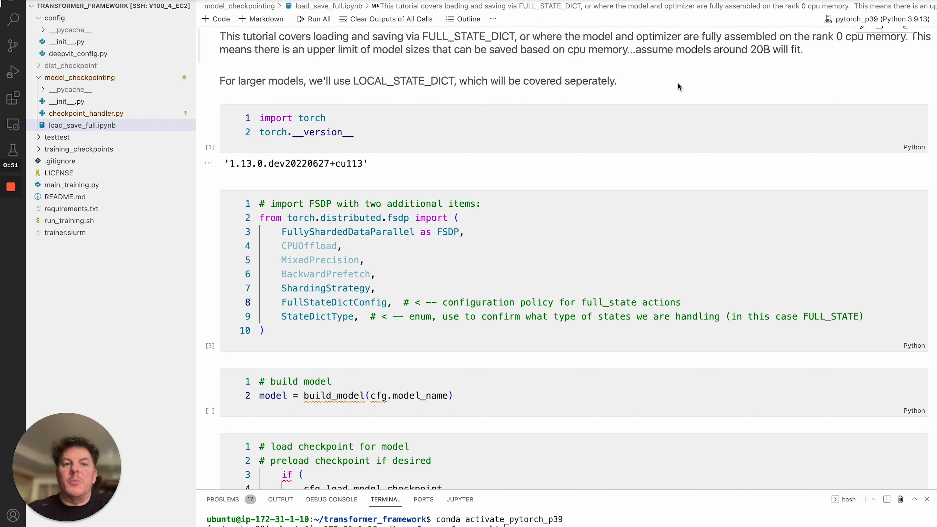
{"action": "mouse_move", "coordinate": [560, 61]}
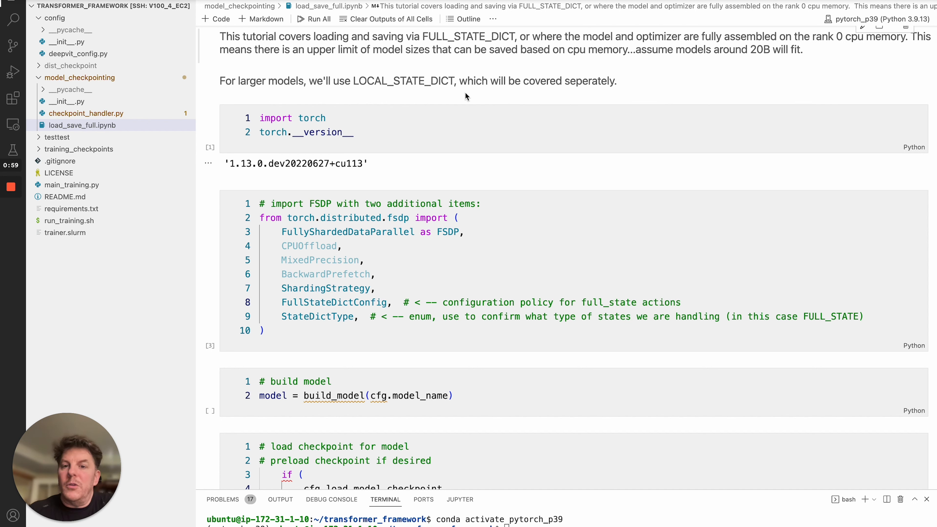
{"action": "mouse_move", "coordinate": [486, 93]}
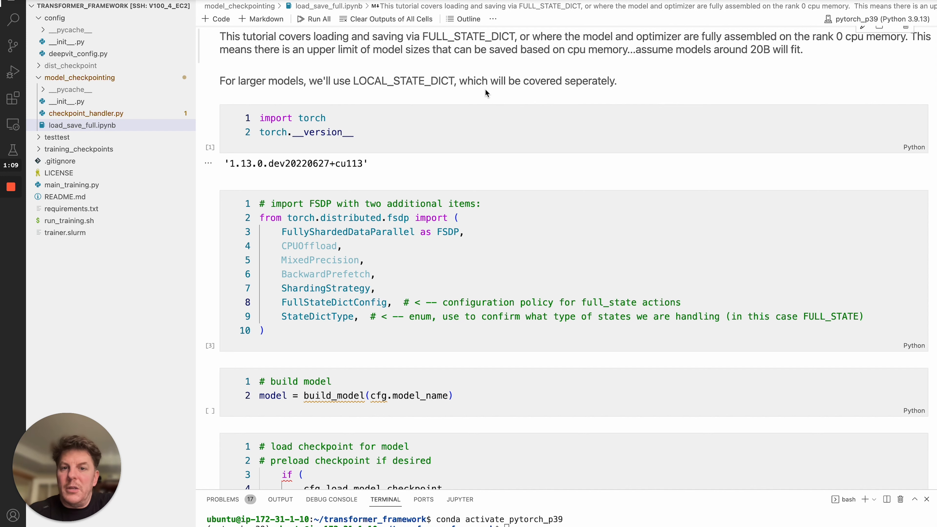
{"action": "scroll", "scroll_direction": "down", "scroll_amount": 3}
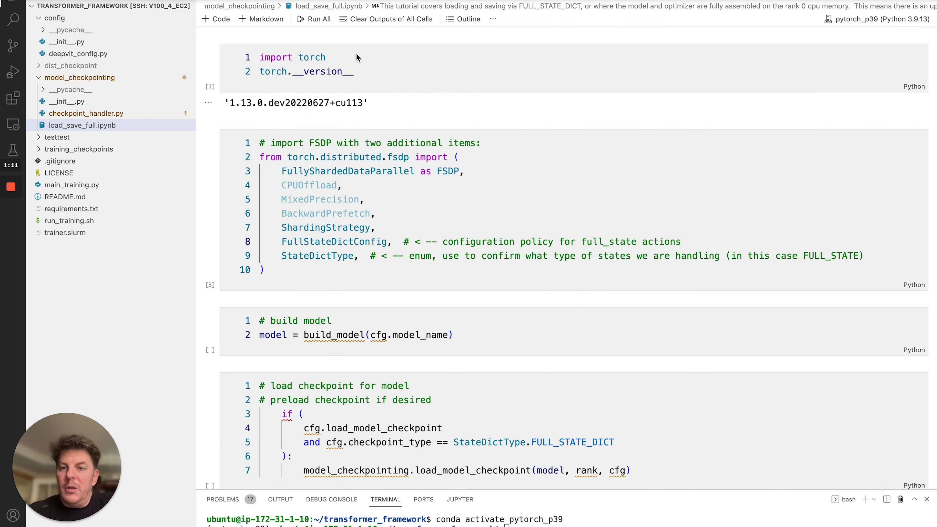
{"action": "mouse_move", "coordinate": [368, 65]}
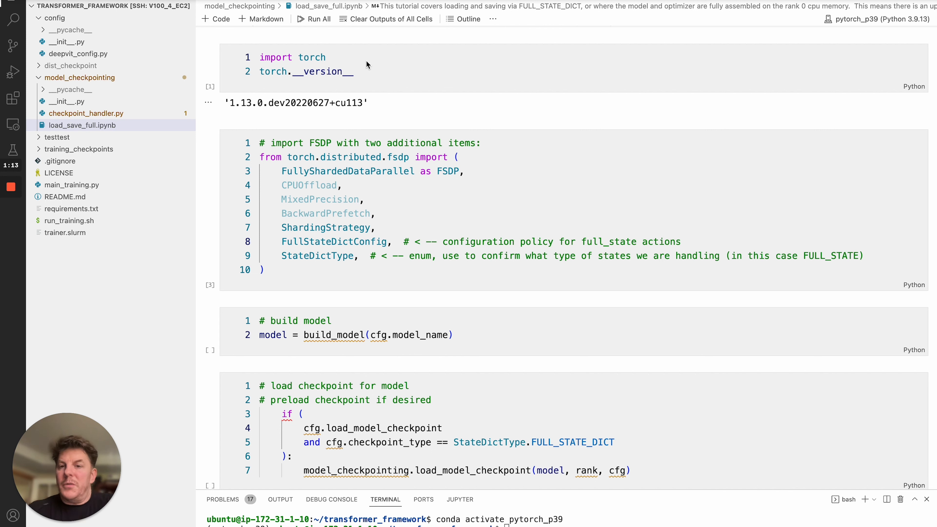
{"action": "mouse_move", "coordinate": [412, 106]}
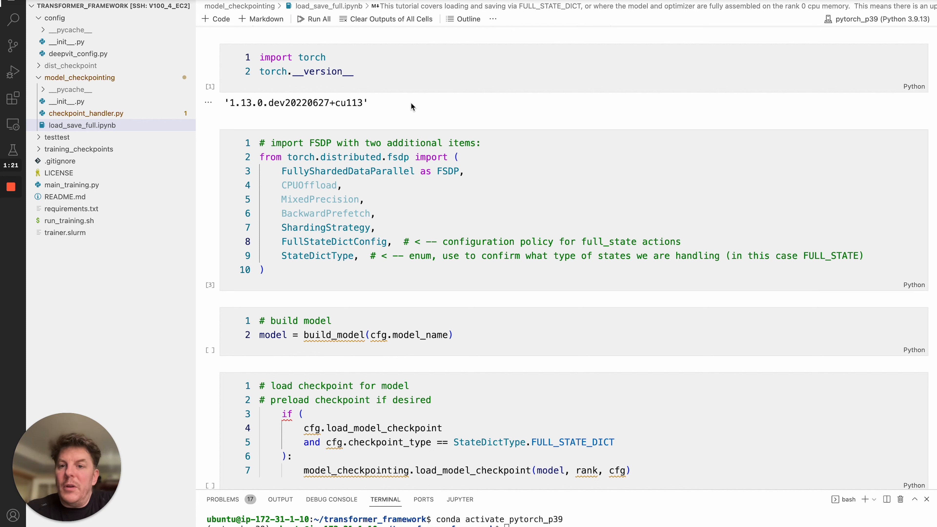
{"action": "scroll", "scroll_direction": "down", "scroll_amount": 3}
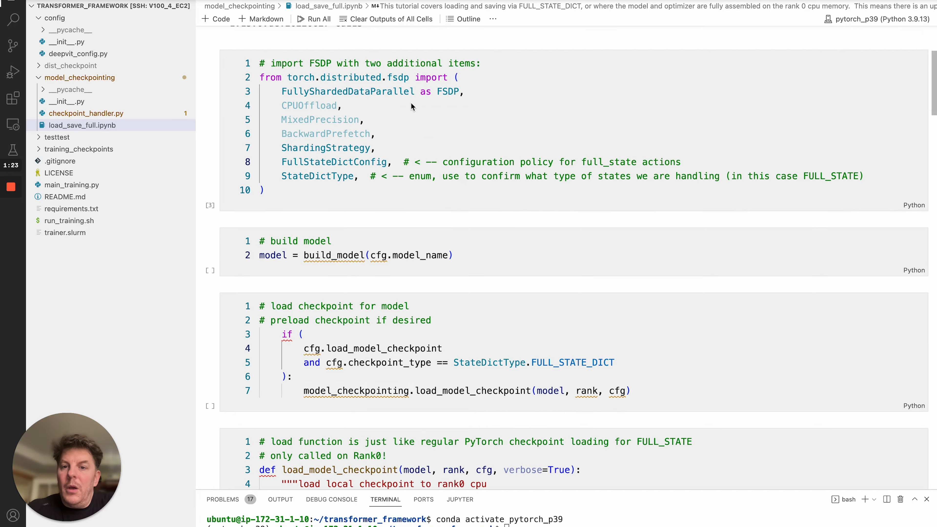
{"action": "scroll", "scroll_direction": "down", "scroll_amount": 3}
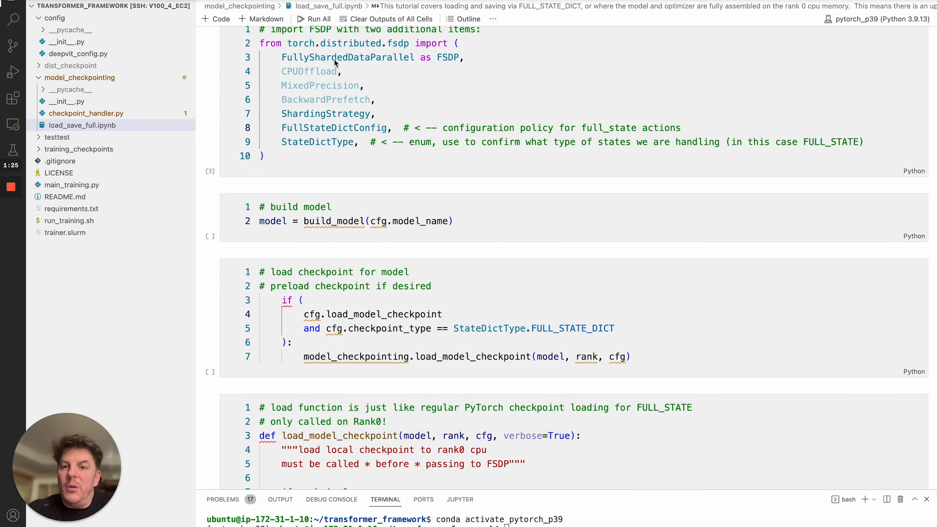
{"action": "mouse_move", "coordinate": [452, 63]}
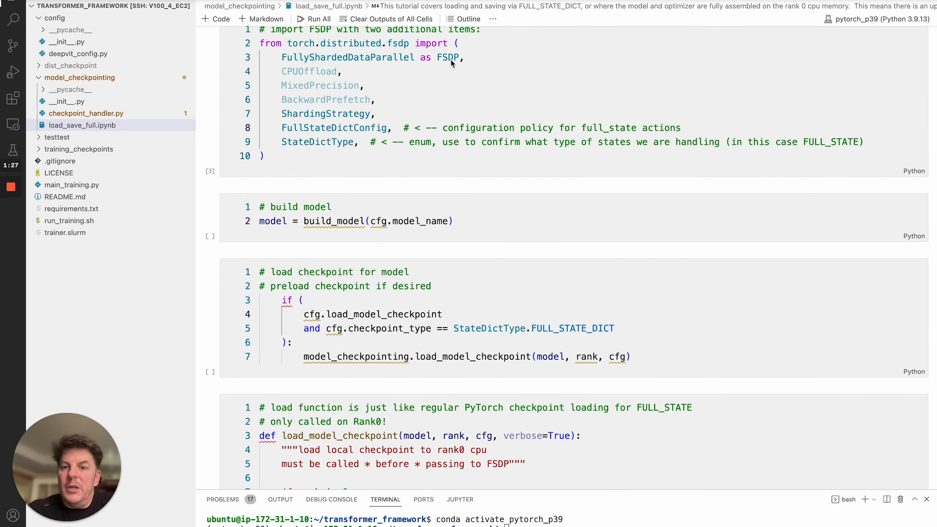
{"action": "mouse_move", "coordinate": [324, 132]}
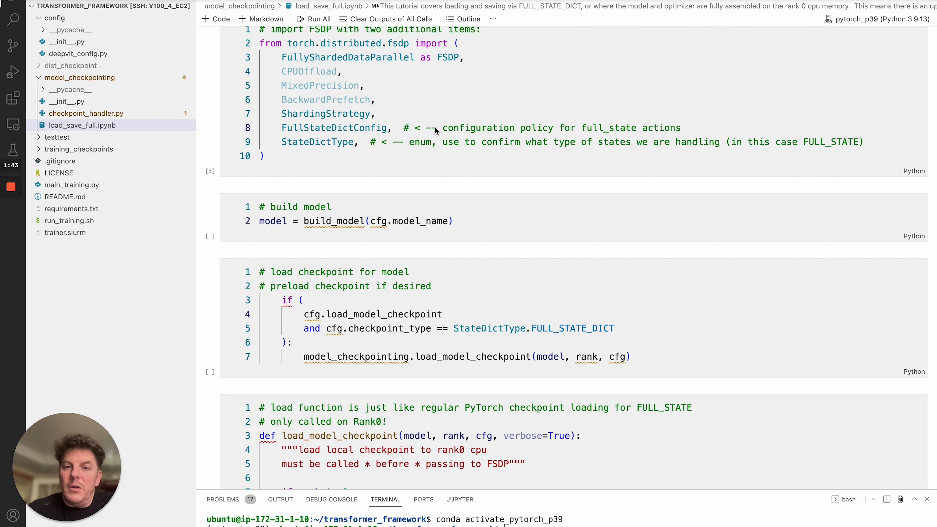
{"action": "scroll", "scroll_direction": "down", "scroll_amount": 3}
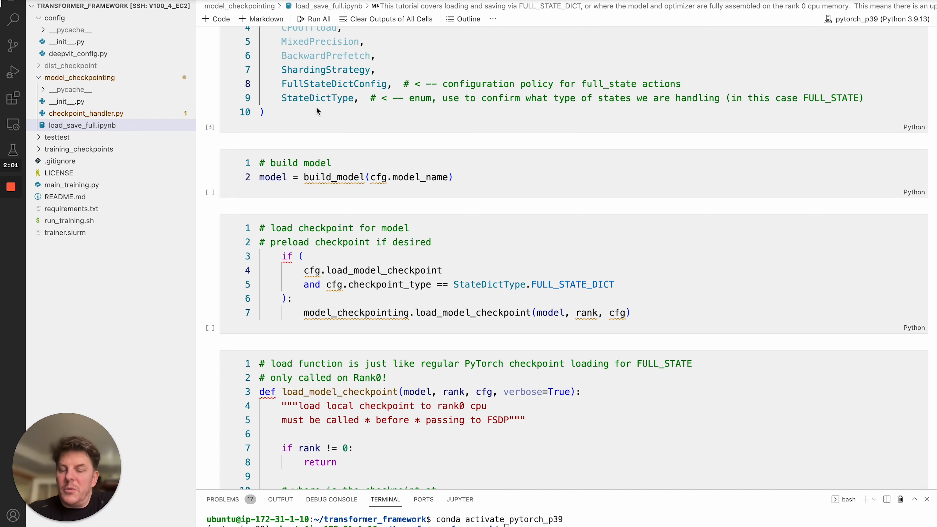
{"action": "scroll", "scroll_direction": "down", "scroll_amount": 3}
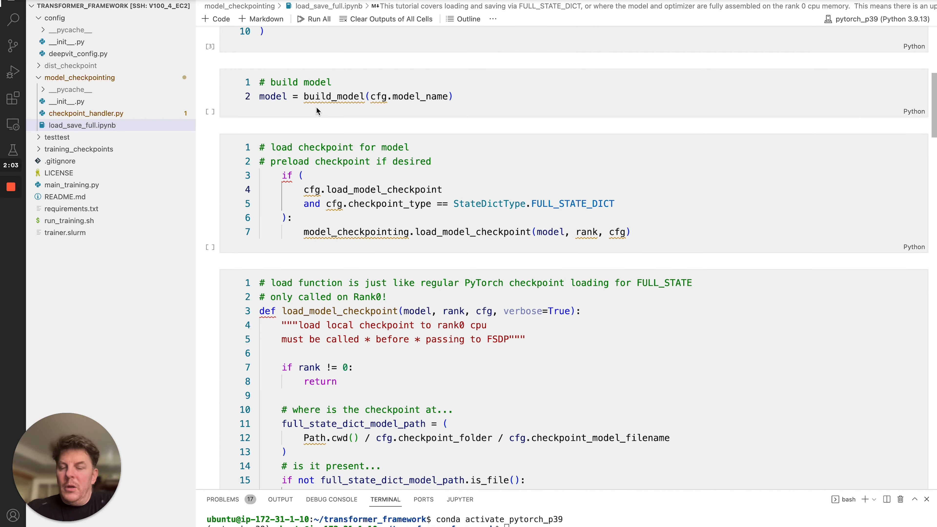
- Continue scrolling to reveal the FSDP sharding, optimizer setup and optimizer checkpoint loading cells
{"action": "scroll", "scroll_direction": "down", "scroll_amount": 3}
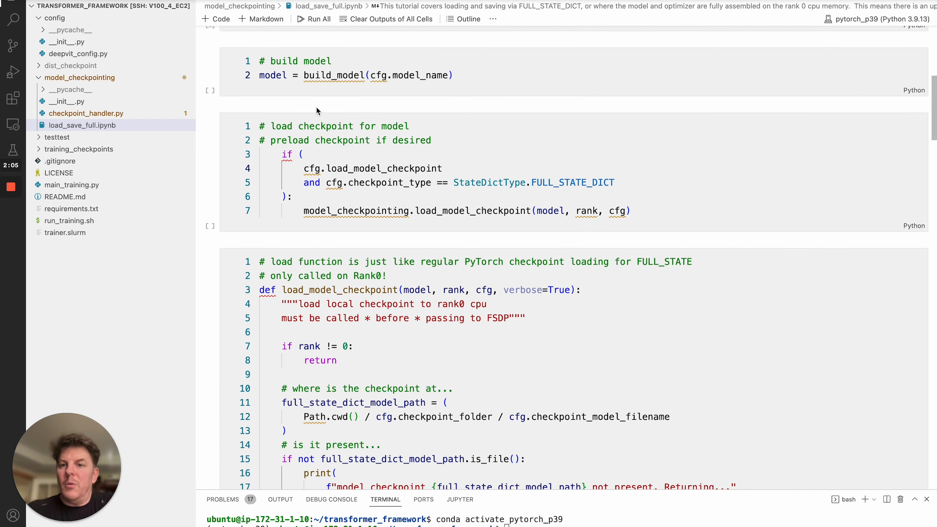
{"action": "scroll", "scroll_direction": "down", "scroll_amount": 3}
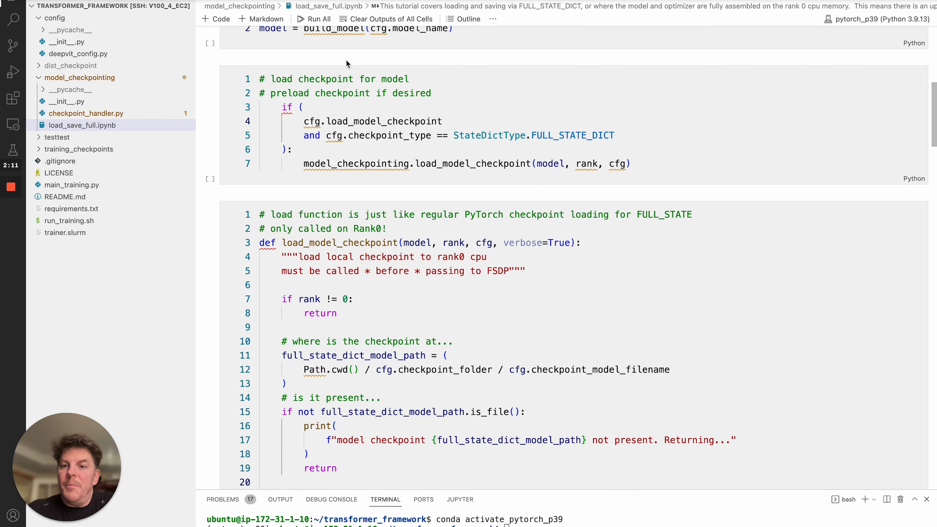
{"action": "scroll", "scroll_direction": "down", "scroll_amount": 3}
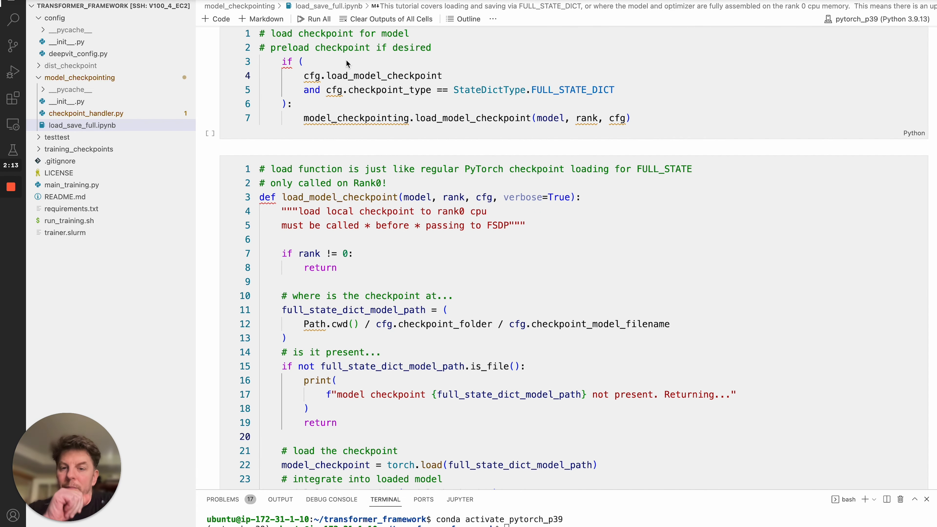
{"action": "mouse_move", "coordinate": [374, 90]}
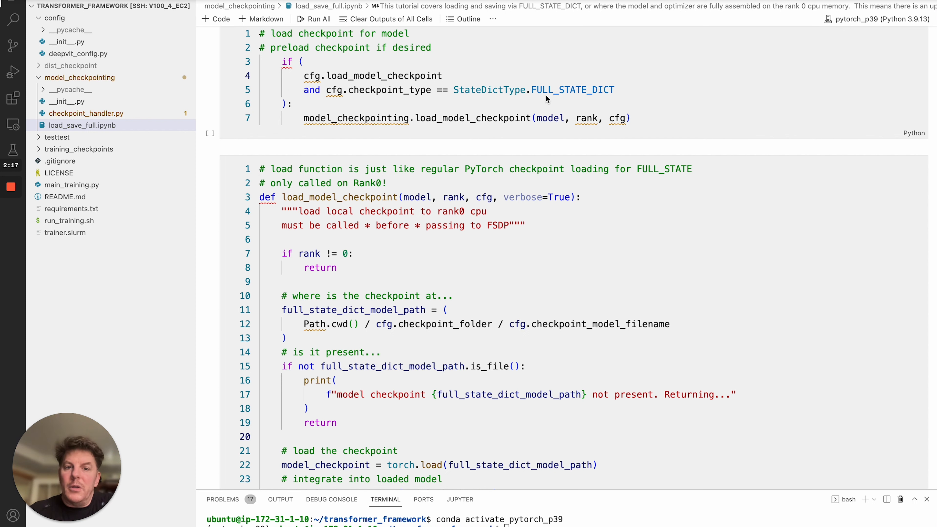
{"action": "mouse_move", "coordinate": [477, 136]}
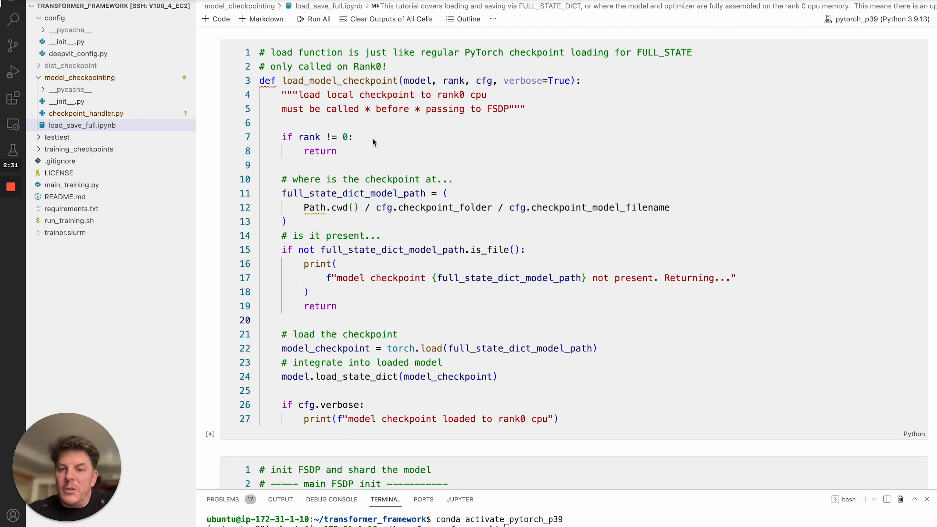
{"action": "mouse_move", "coordinate": [345, 138]}
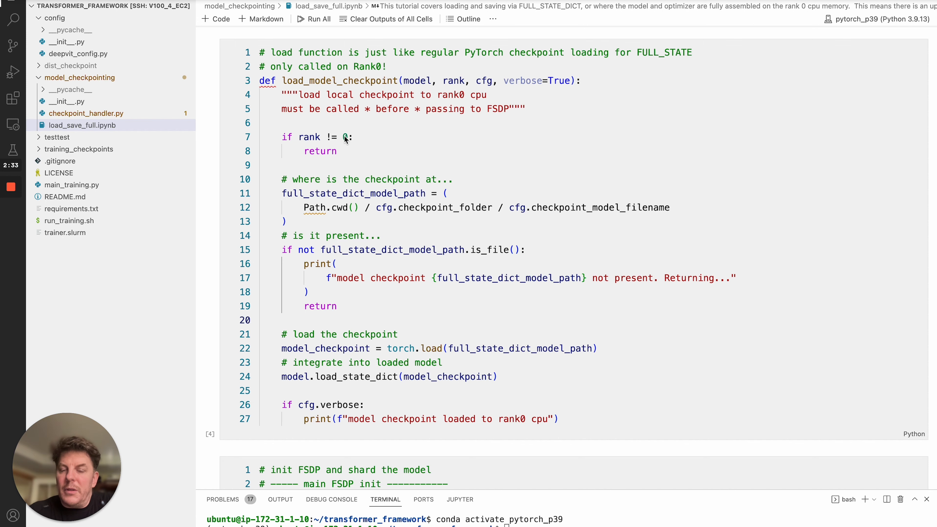
{"action": "scroll", "scroll_direction": "down", "scroll_amount": 3}
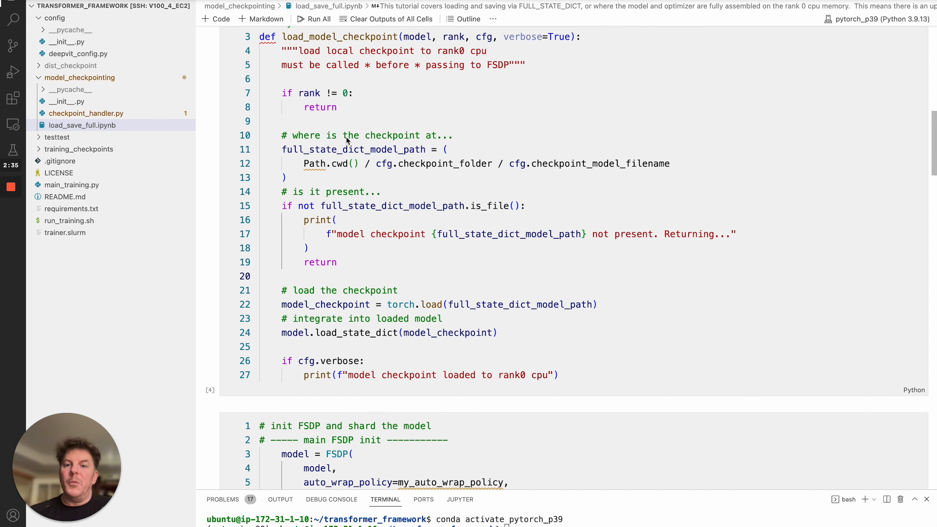
{"action": "scroll", "scroll_direction": "down", "scroll_amount": 3}
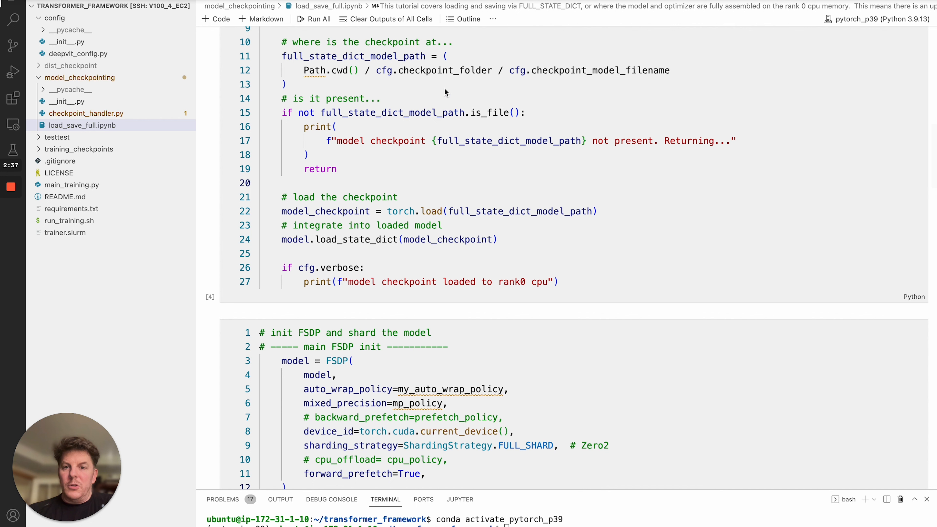
{"action": "mouse_move", "coordinate": [501, 94]}
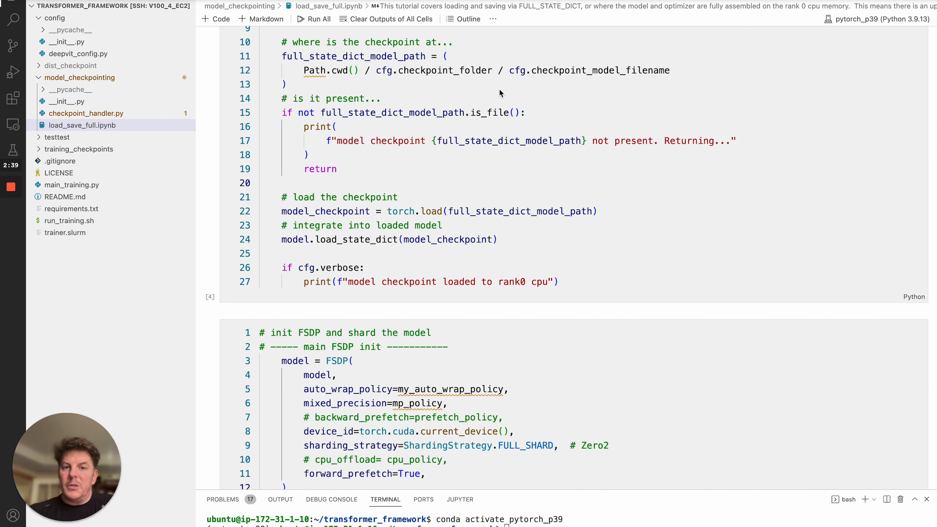
{"action": "mouse_move", "coordinate": [453, 128]}
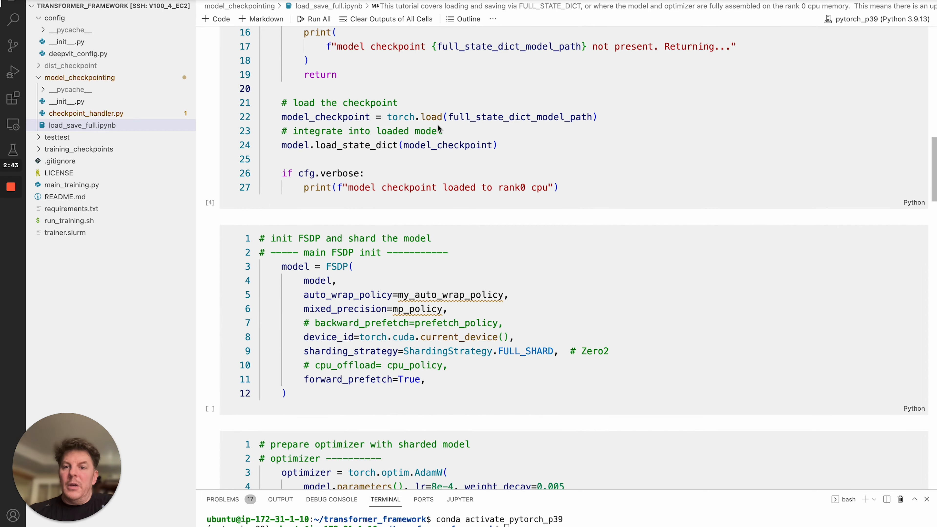
{"action": "scroll", "scroll_direction": "down", "scroll_amount": 3}
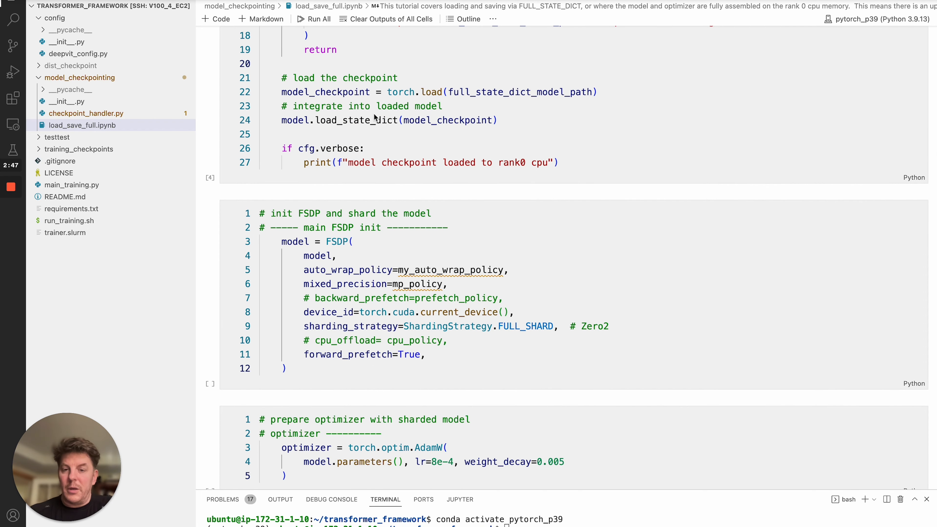
{"action": "mouse_move", "coordinate": [470, 109]}
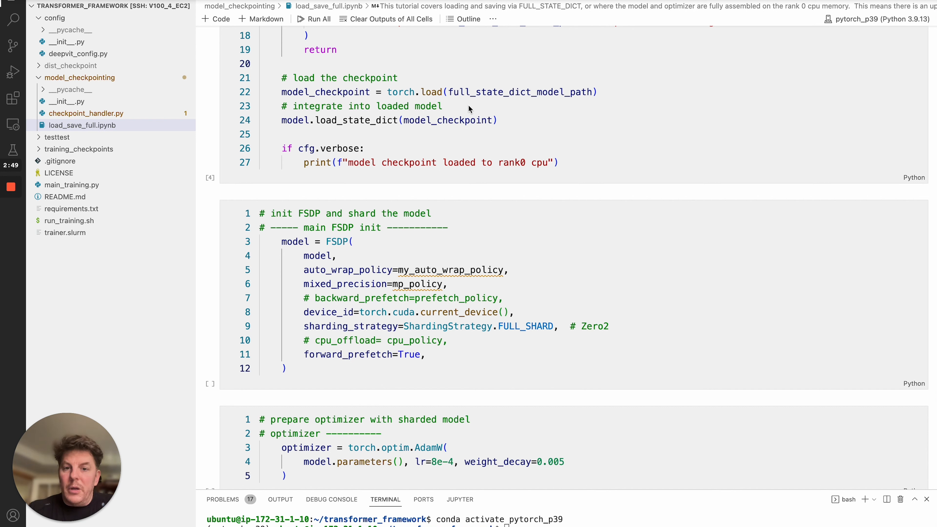
{"action": "mouse_move", "coordinate": [328, 91]}
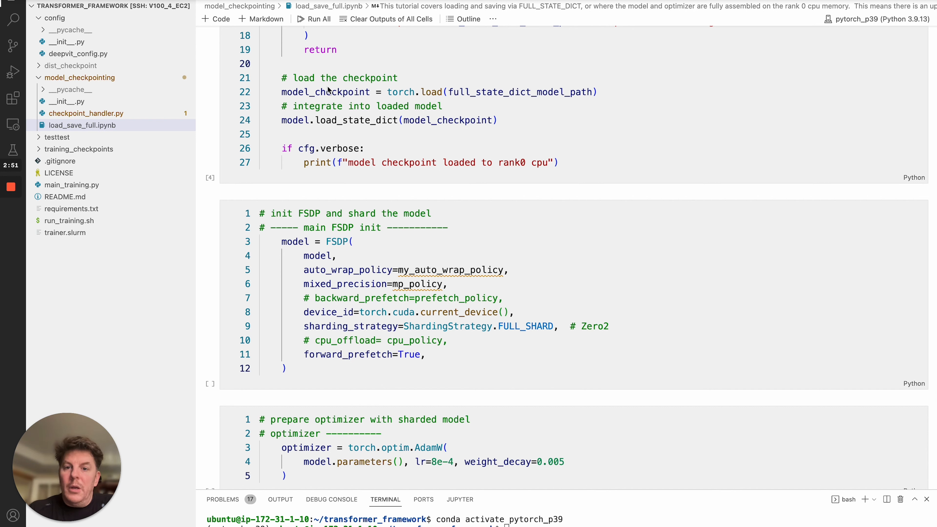
{"action": "mouse_move", "coordinate": [328, 121]}
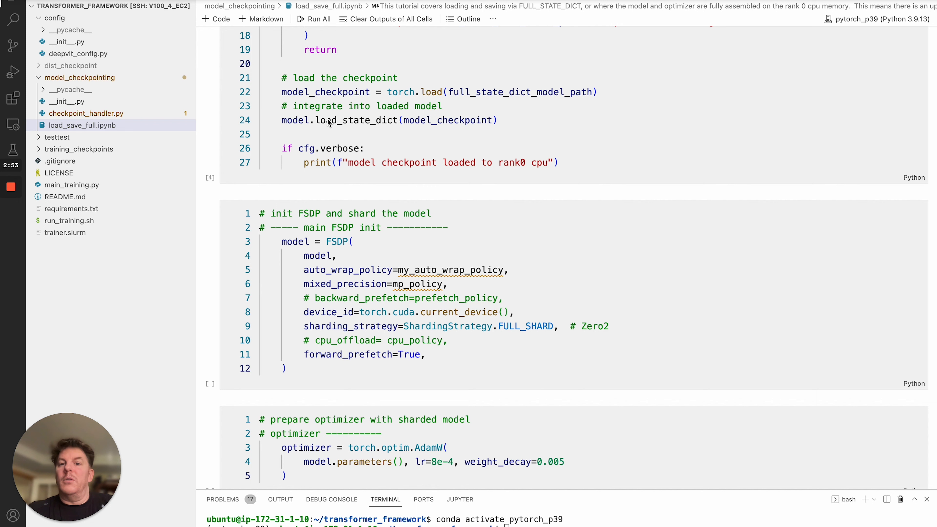
{"action": "scroll", "scroll_direction": "down", "scroll_amount": 3}
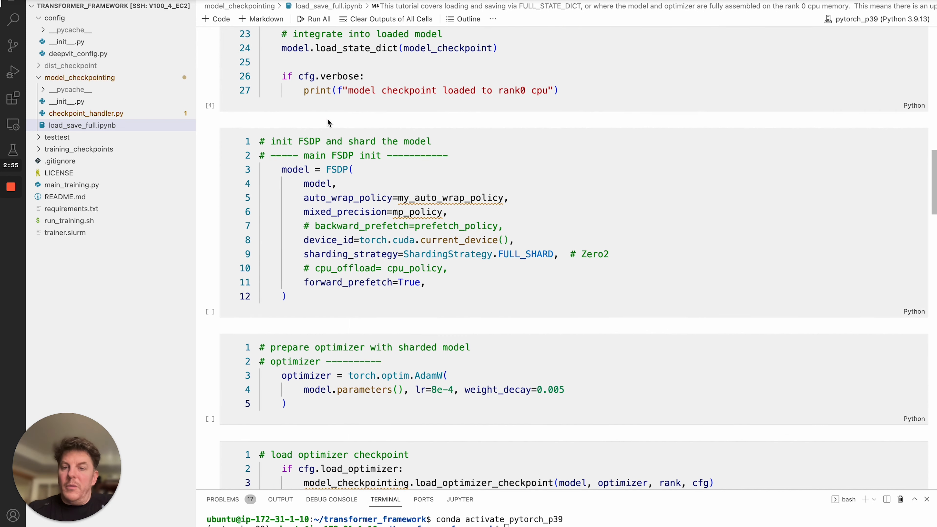
- Scroll down through the load_optimizer_checkpoint function body
{"action": "scroll", "scroll_direction": "down", "scroll_amount": 3}
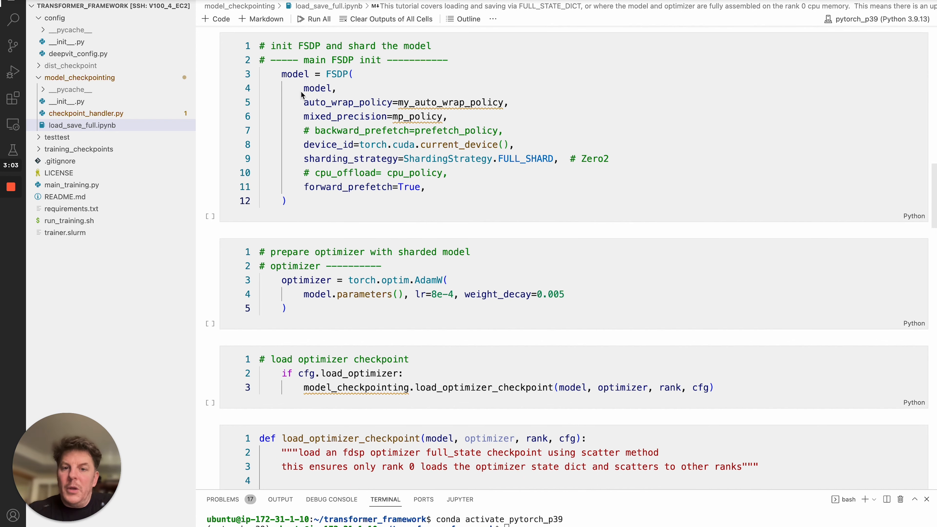
{"action": "scroll", "scroll_direction": "down", "scroll_amount": 3}
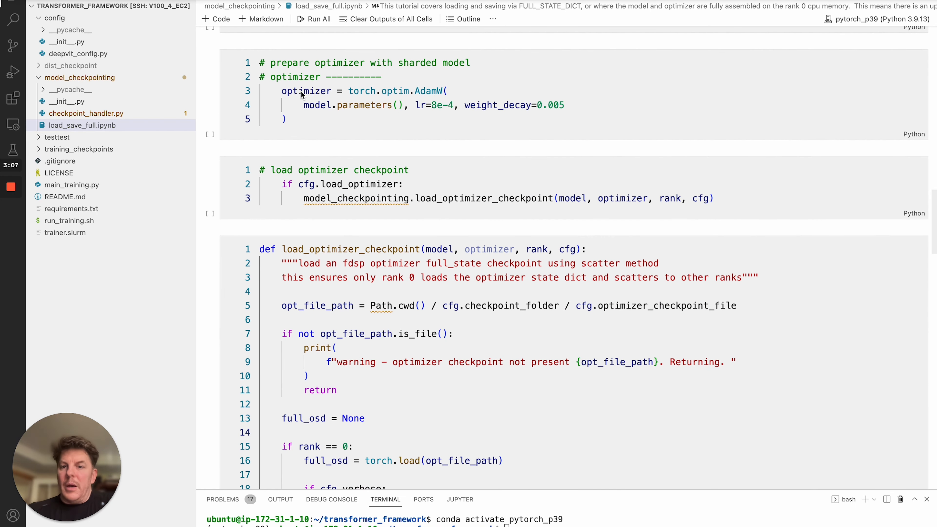
{"action": "mouse_move", "coordinate": [355, 117]}
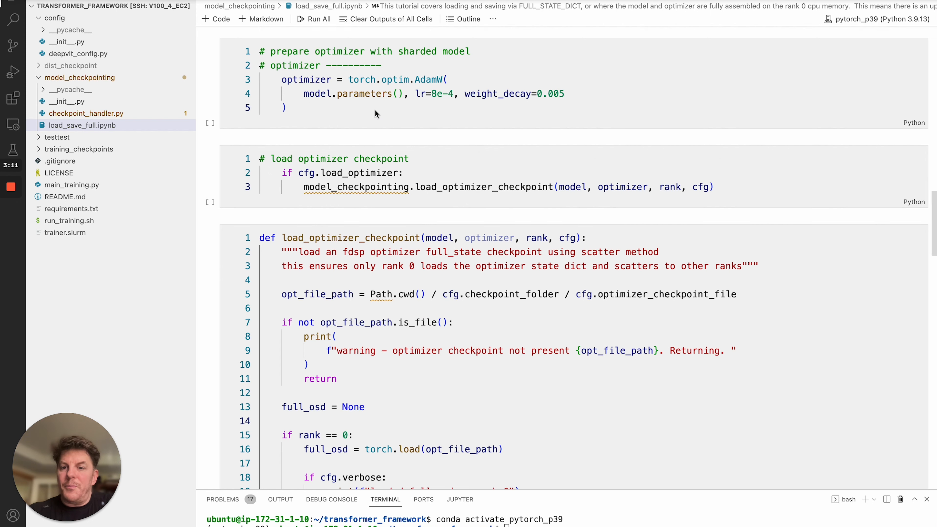
{"action": "scroll", "scroll_direction": "down", "scroll_amount": 3}
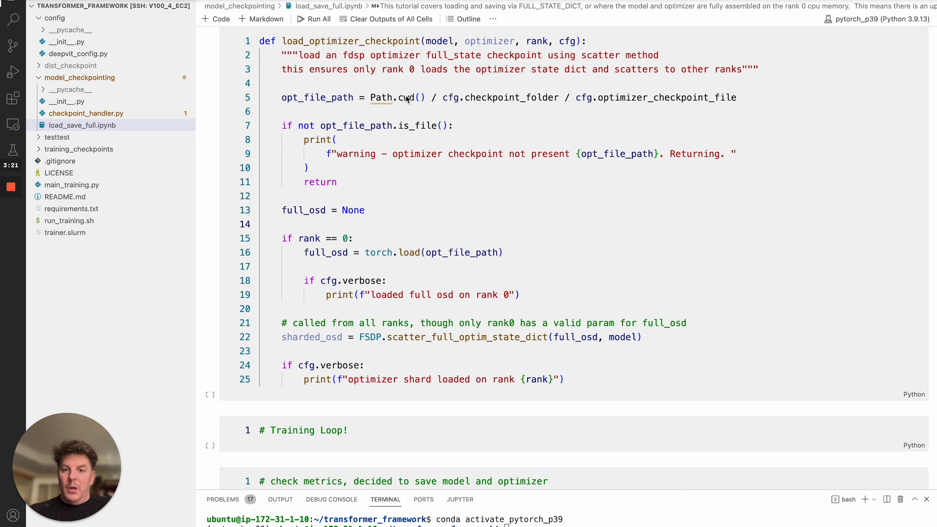
{"action": "mouse_move", "coordinate": [484, 103]}
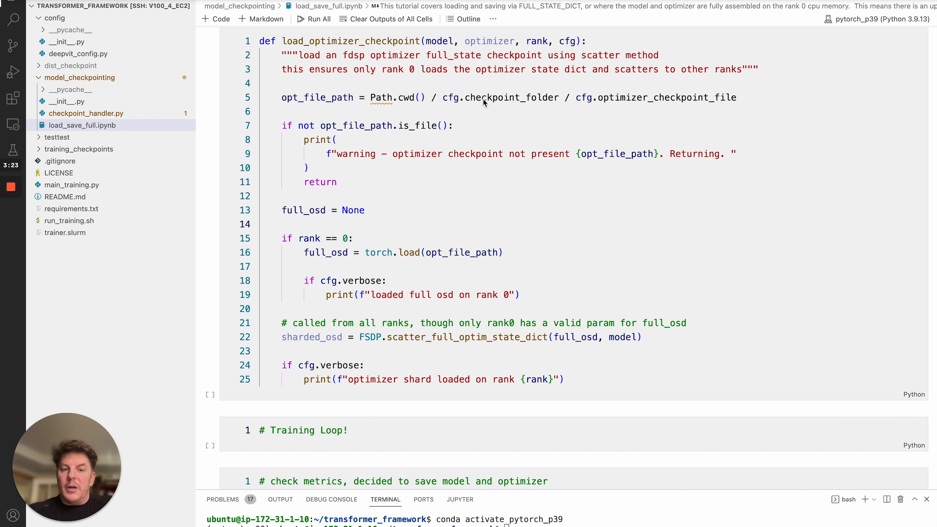
{"action": "scroll", "scroll_direction": "down", "scroll_amount": 3}
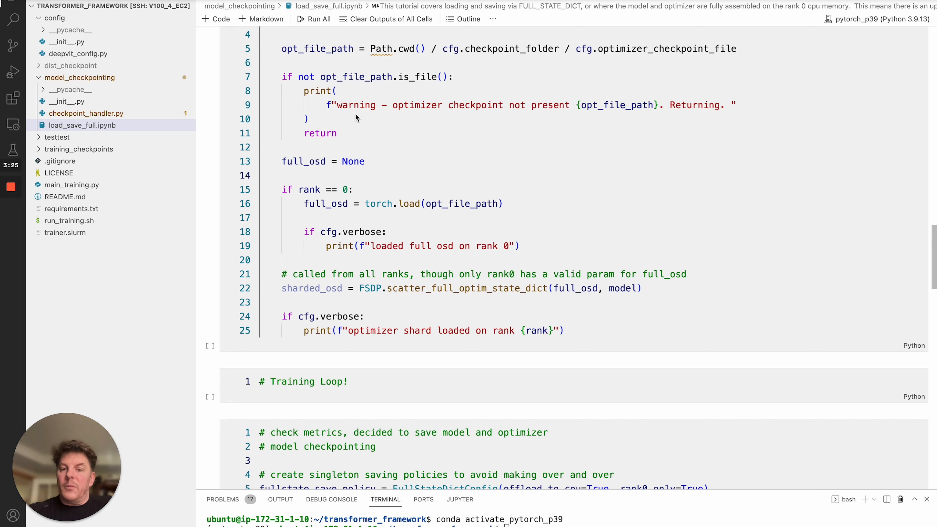
{"action": "scroll", "scroll_direction": "down", "scroll_amount": 3}
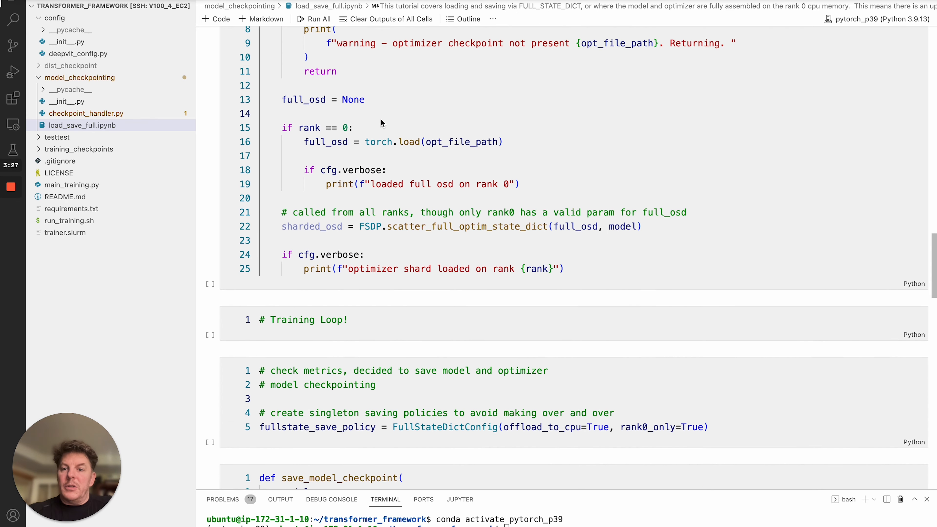
- Scroll on to the Training Loop, fullstate_save_policy and save_model_checkpoint cells
{"action": "scroll", "scroll_direction": "down", "scroll_amount": 3}
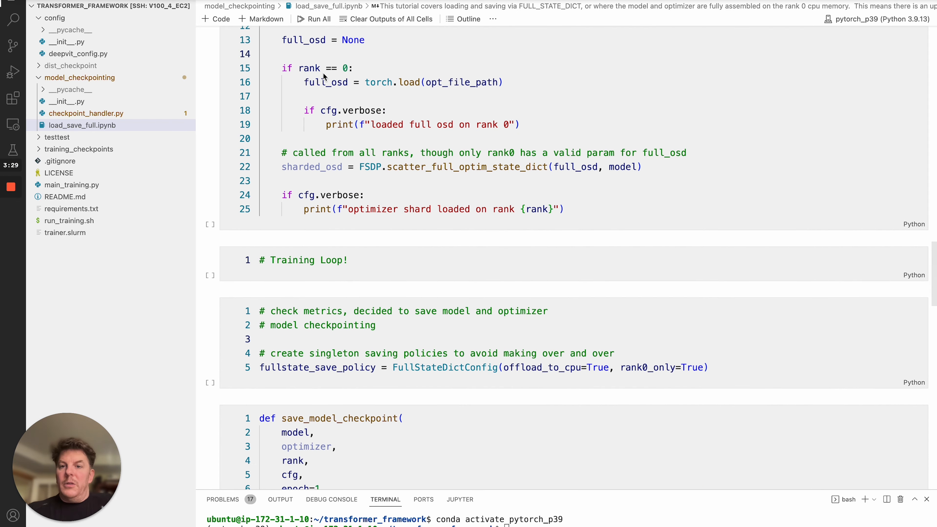
{"action": "mouse_move", "coordinate": [342, 78]}
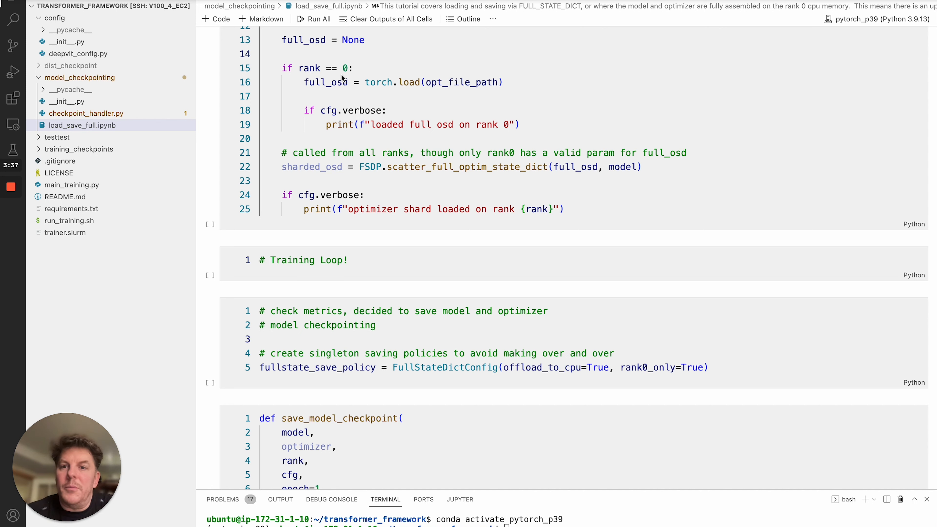
{"action": "mouse_move", "coordinate": [324, 54]}
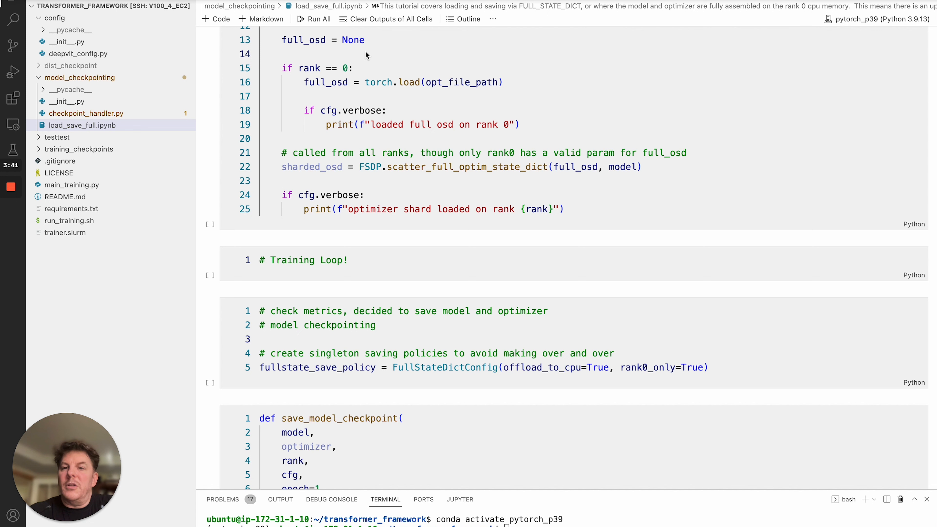
{"action": "scroll", "scroll_direction": "down", "scroll_amount": 3}
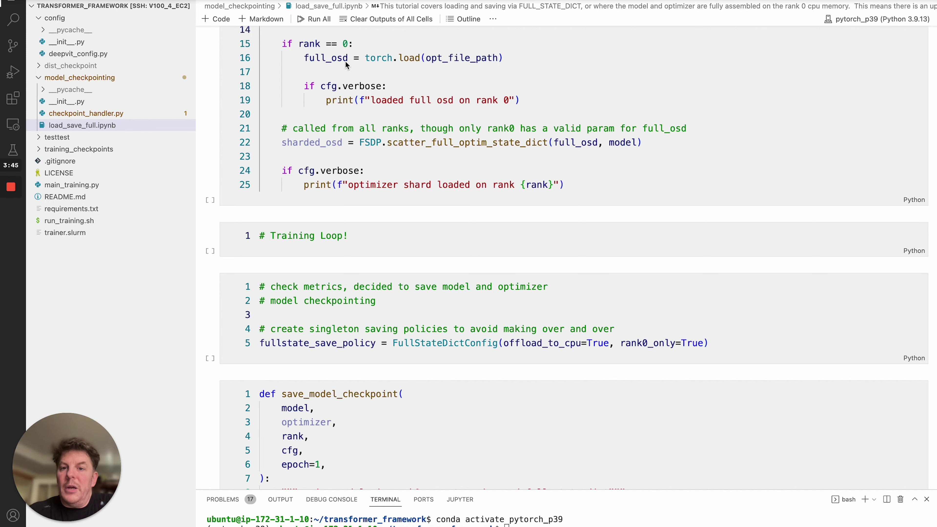
{"action": "mouse_move", "coordinate": [325, 68]}
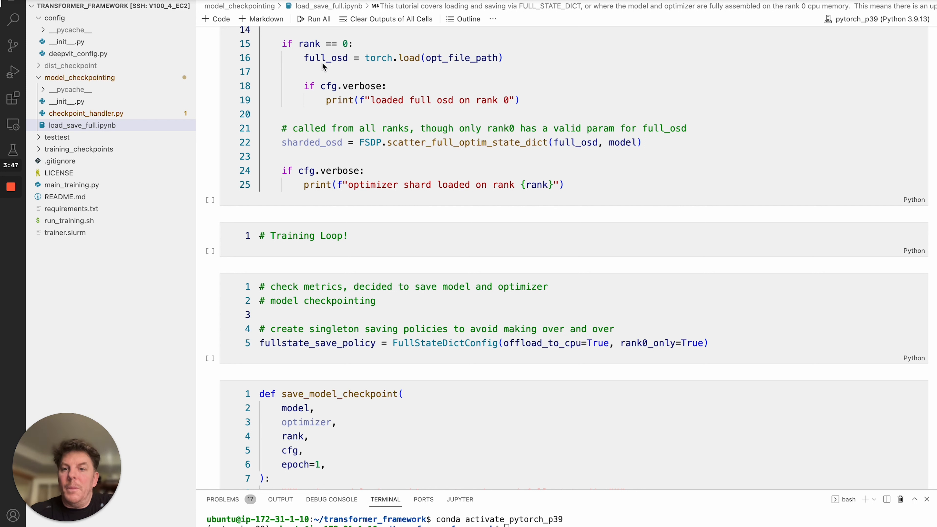
{"action": "mouse_move", "coordinate": [456, 69]}
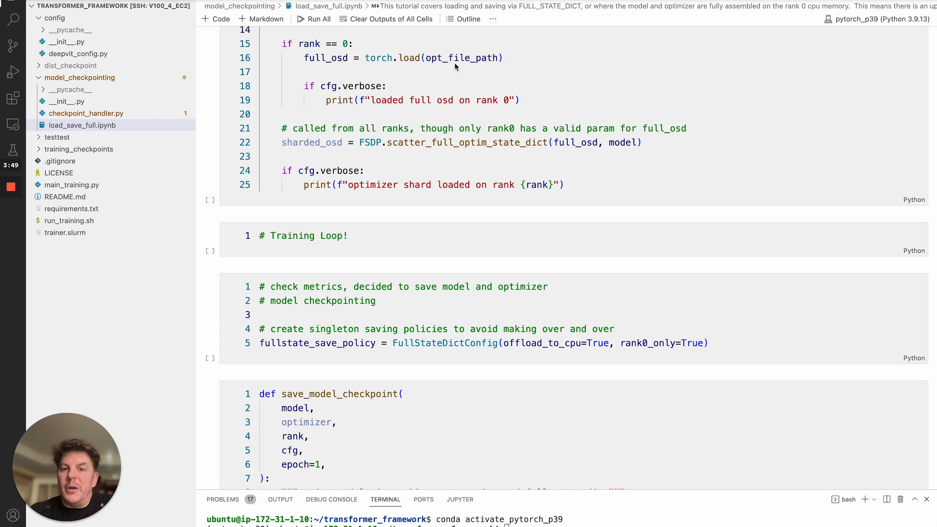
{"action": "mouse_move", "coordinate": [313, 68]}
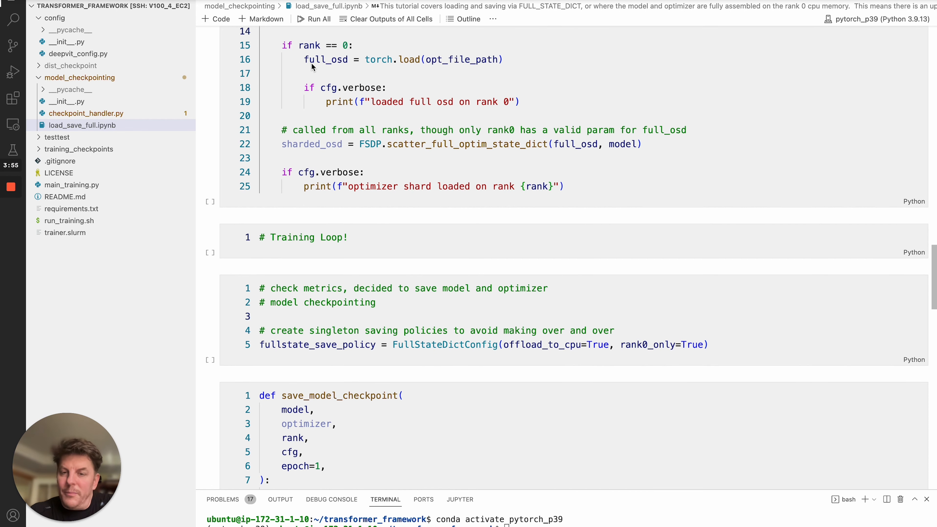
{"action": "scroll", "scroll_direction": "down", "scroll_amount": 3}
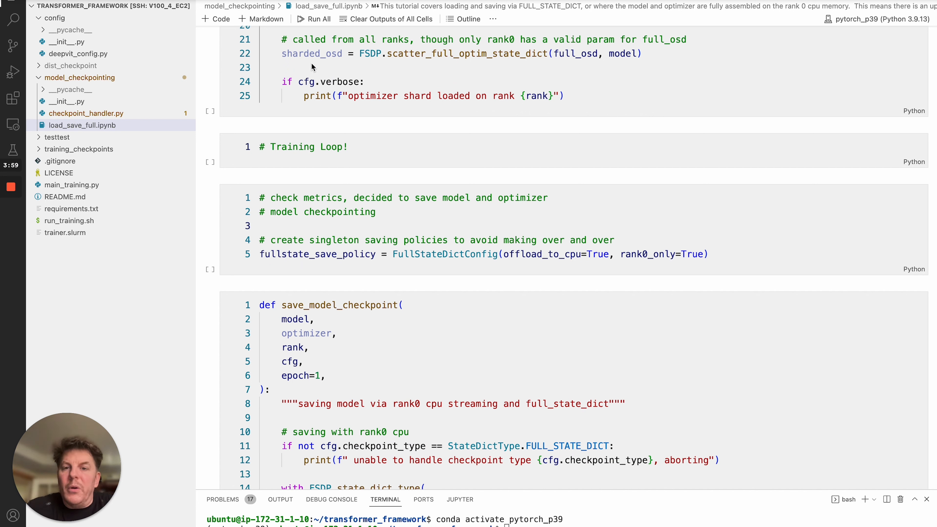
{"action": "mouse_move", "coordinate": [397, 58]}
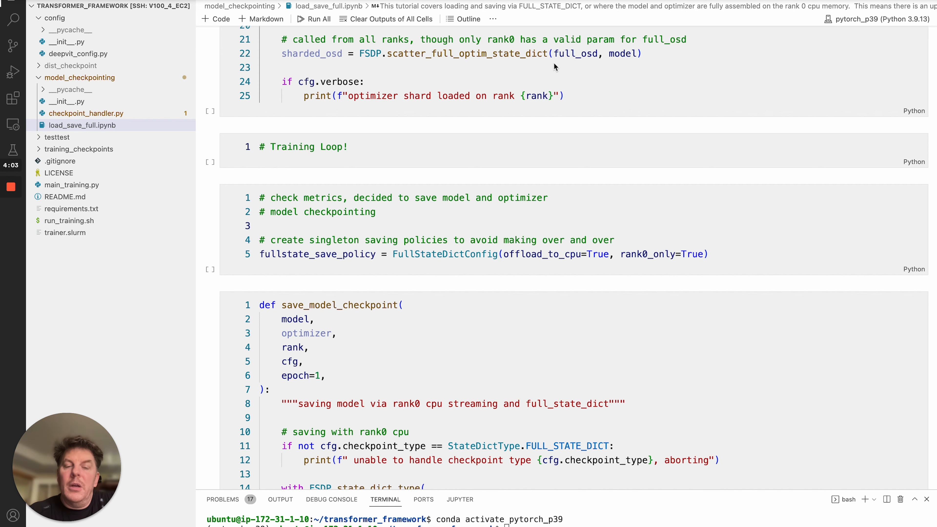
{"action": "mouse_move", "coordinate": [623, 67]}
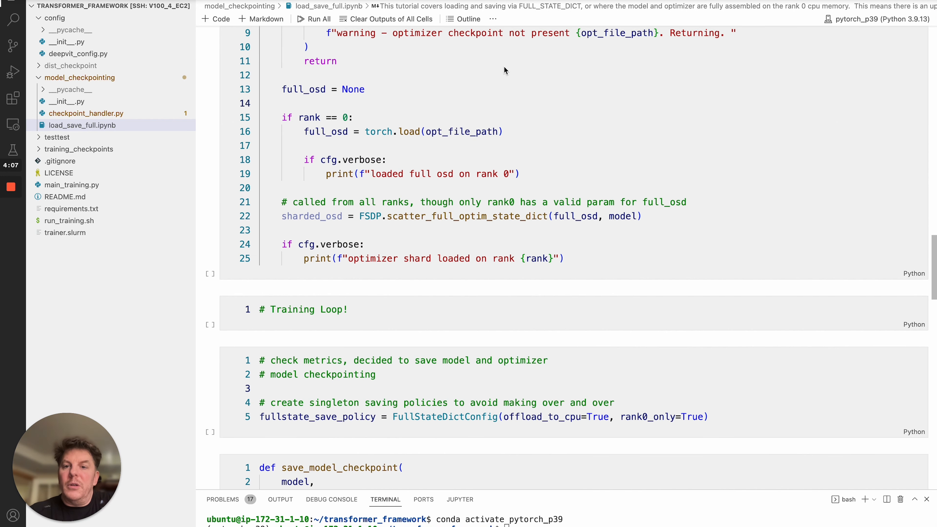
{"action": "mouse_move", "coordinate": [551, 207]}
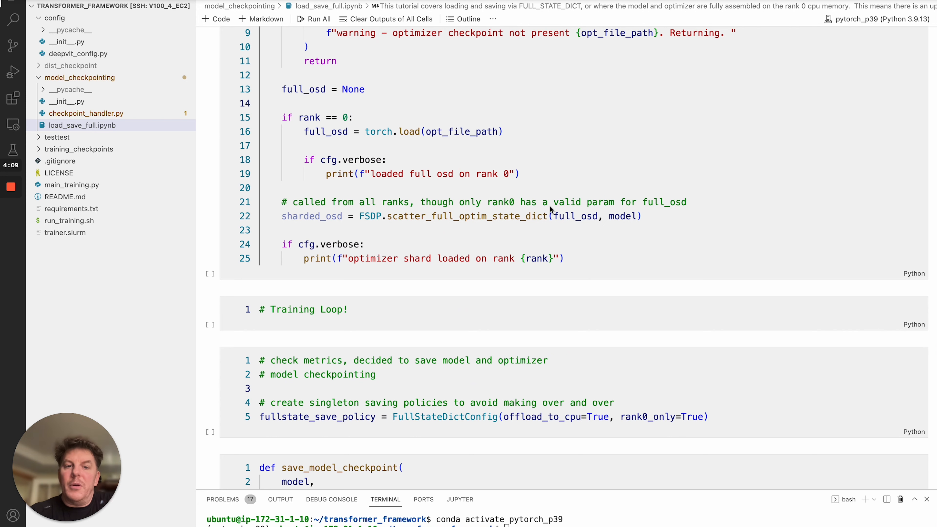
{"action": "scroll", "scroll_direction": "down", "scroll_amount": 3}
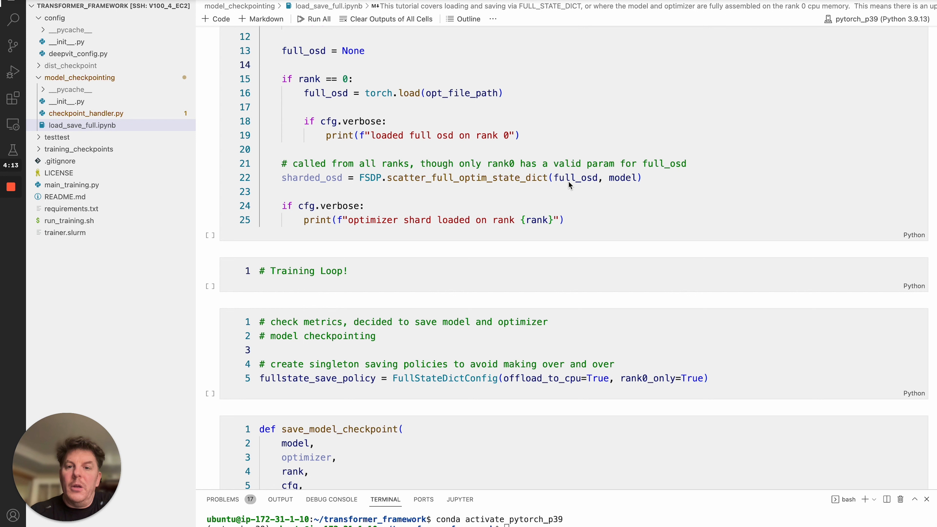
{"action": "mouse_move", "coordinate": [545, 172]}
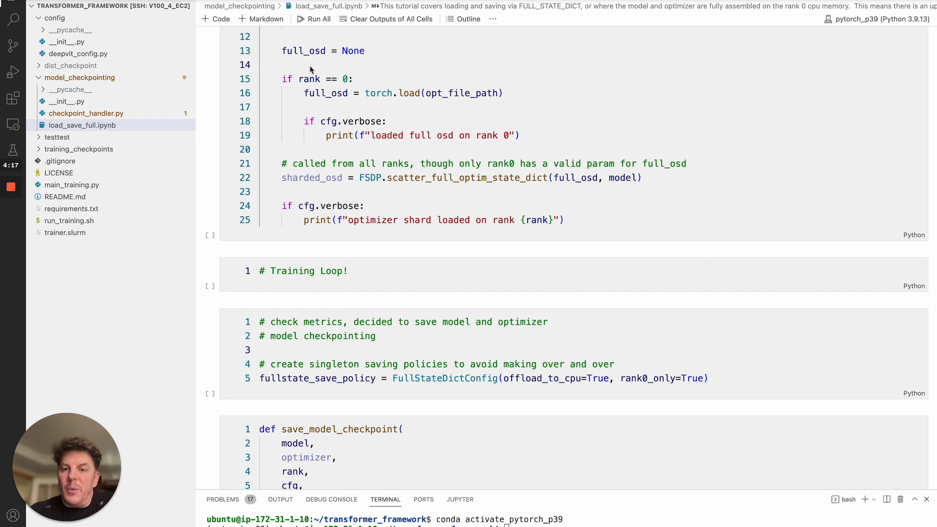
{"action": "mouse_move", "coordinate": [412, 189]}
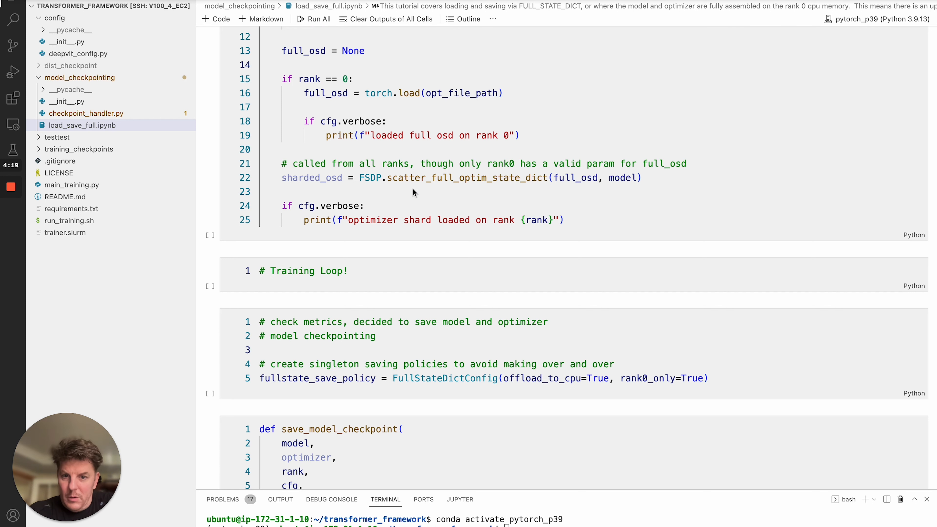
{"action": "mouse_move", "coordinate": [366, 177]}
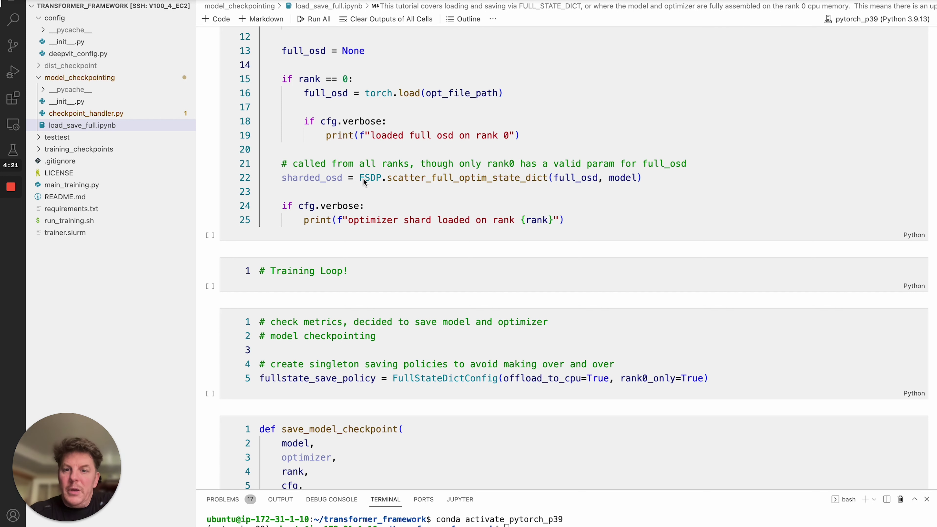
{"action": "mouse_move", "coordinate": [411, 187]}
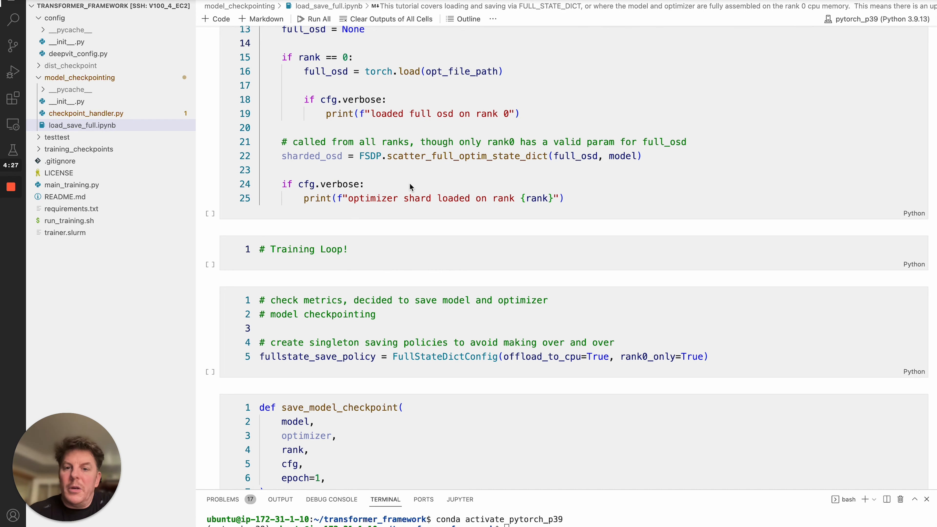
{"action": "scroll", "scroll_direction": "down", "scroll_amount": 3}
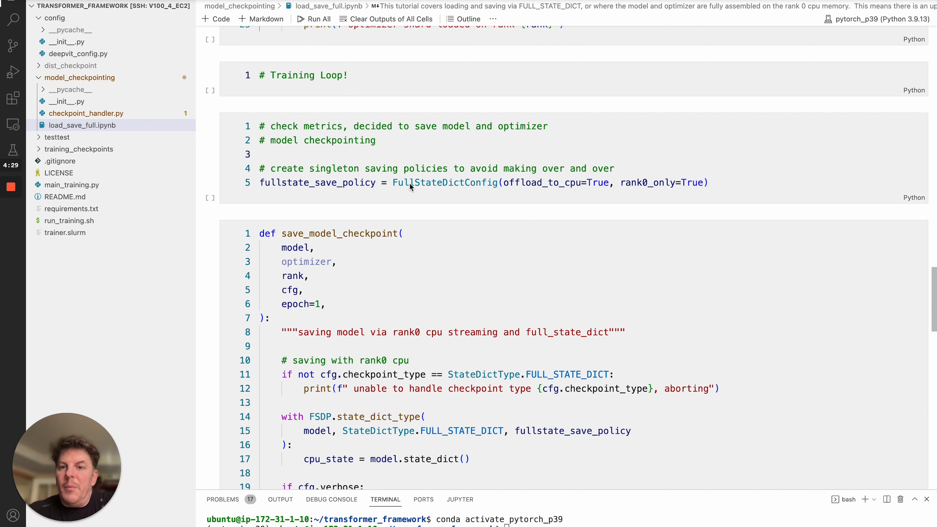
{"action": "mouse_move", "coordinate": [390, 84]}
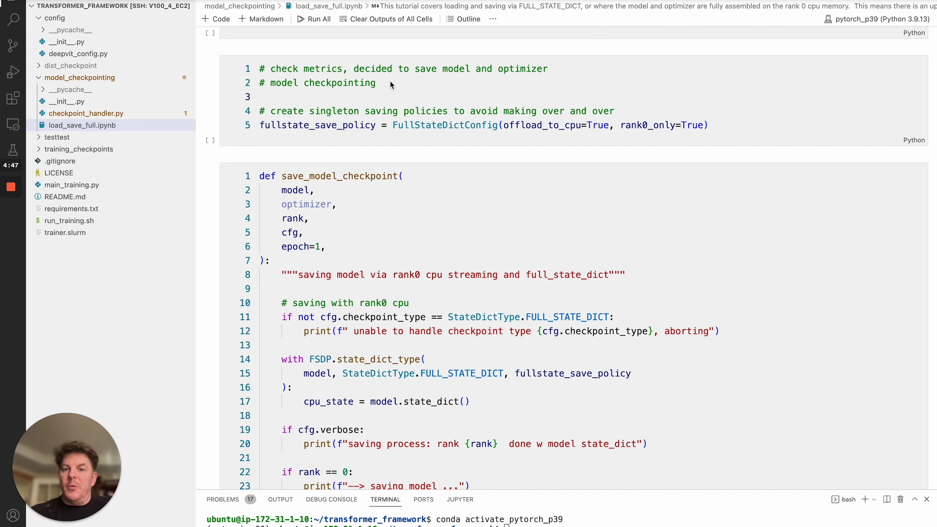
{"action": "scroll", "scroll_direction": "down", "scroll_amount": 3}
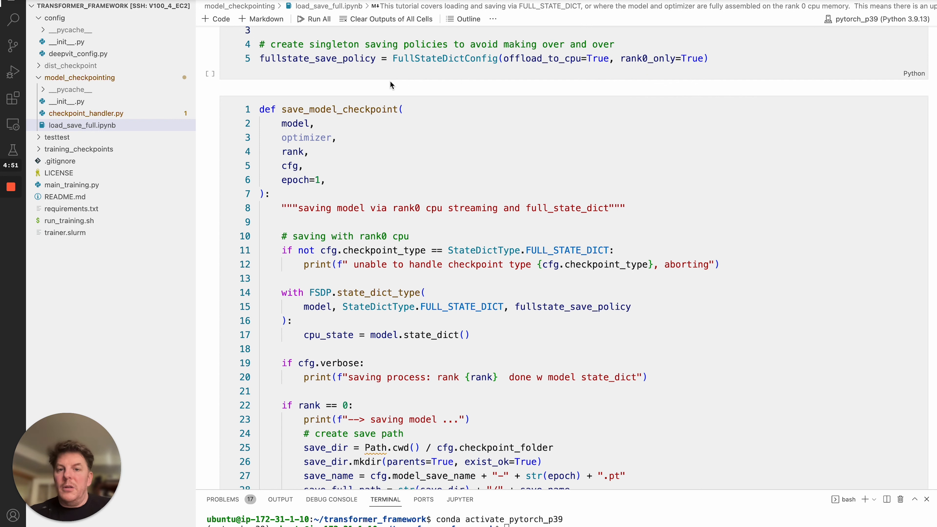
{"action": "mouse_move", "coordinate": [437, 63]}
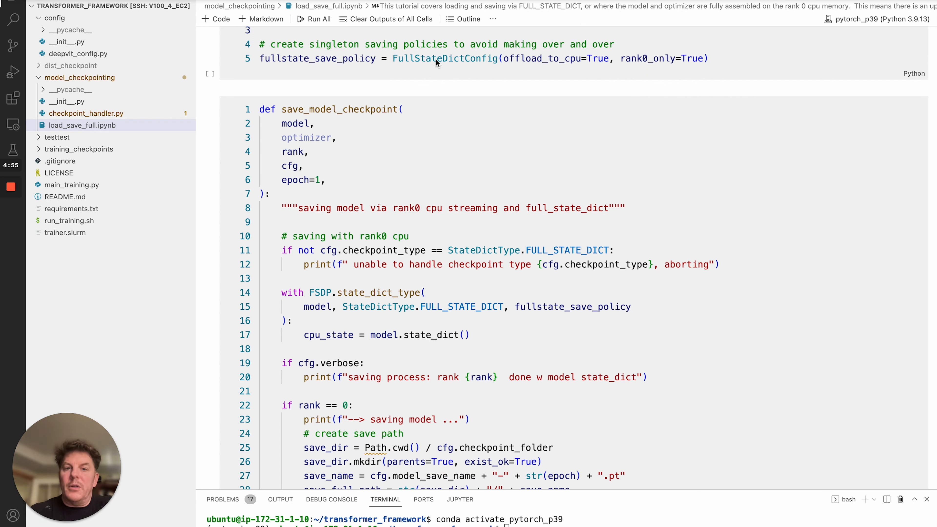
{"action": "mouse_move", "coordinate": [554, 66]}
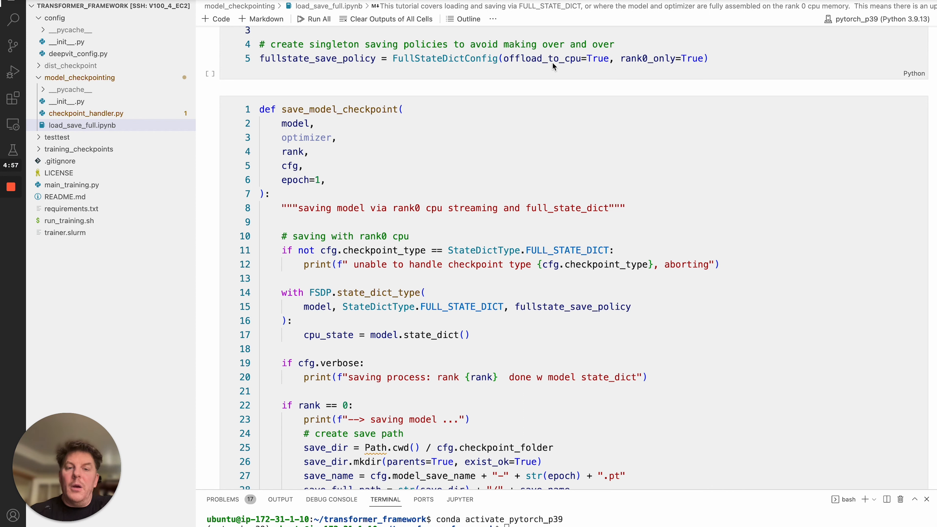
{"action": "mouse_move", "coordinate": [590, 72]}
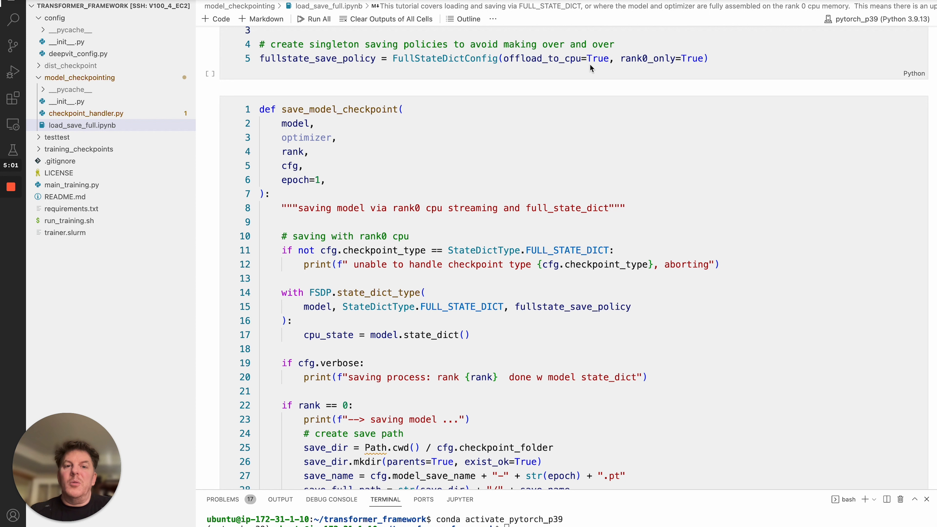
{"action": "mouse_move", "coordinate": [680, 68]}
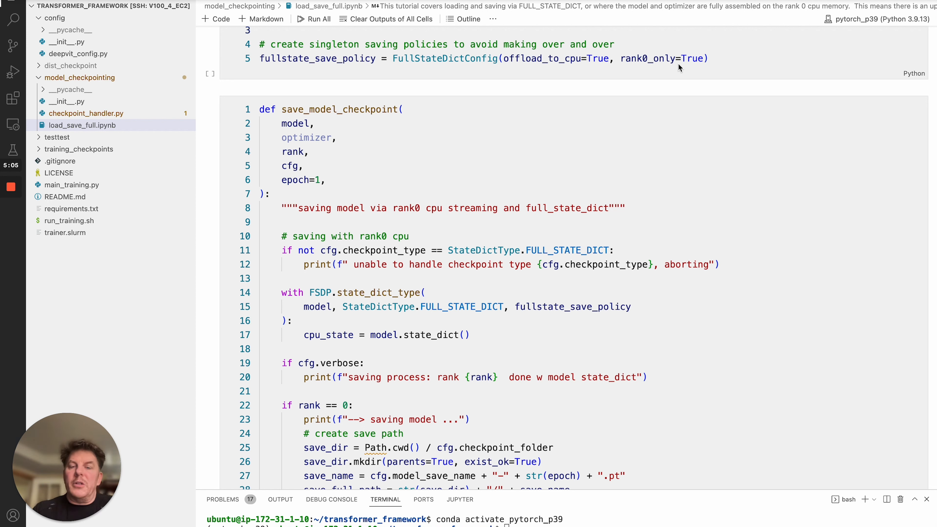
{"action": "mouse_move", "coordinate": [310, 66]}
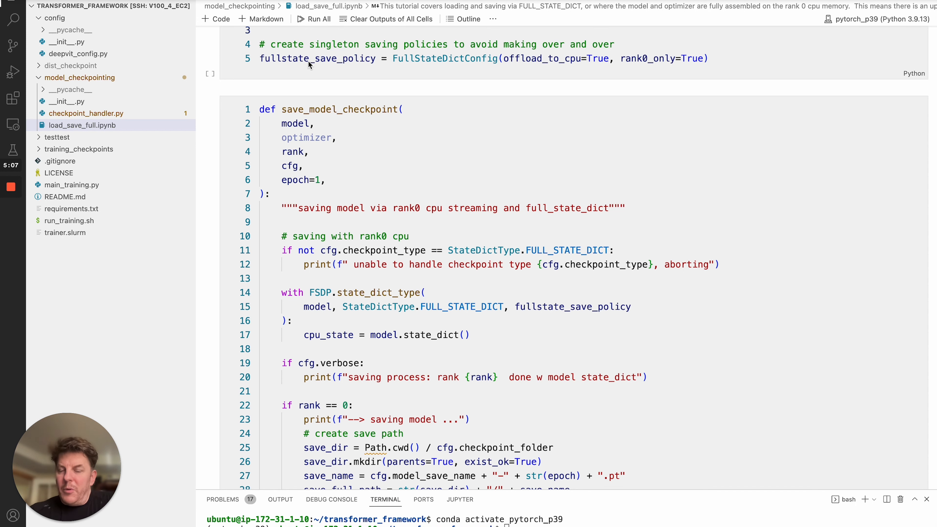
{"action": "mouse_move", "coordinate": [336, 72]}
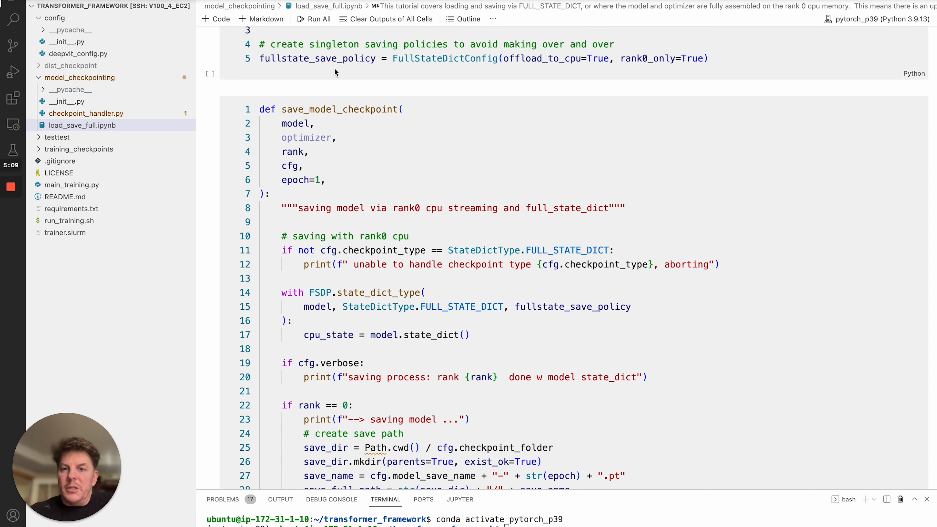
{"action": "scroll", "scroll_direction": "down", "scroll_amount": 3}
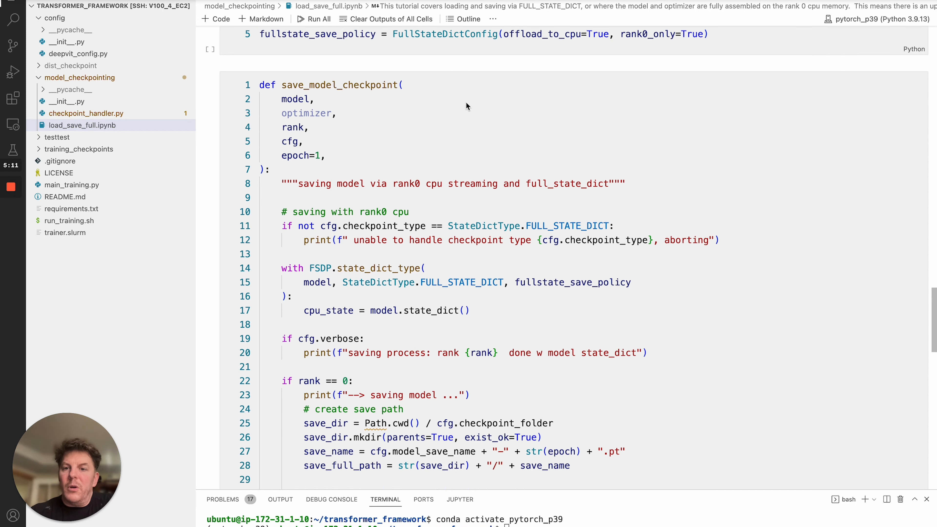
{"action": "scroll", "scroll_direction": "down", "scroll_amount": 3}
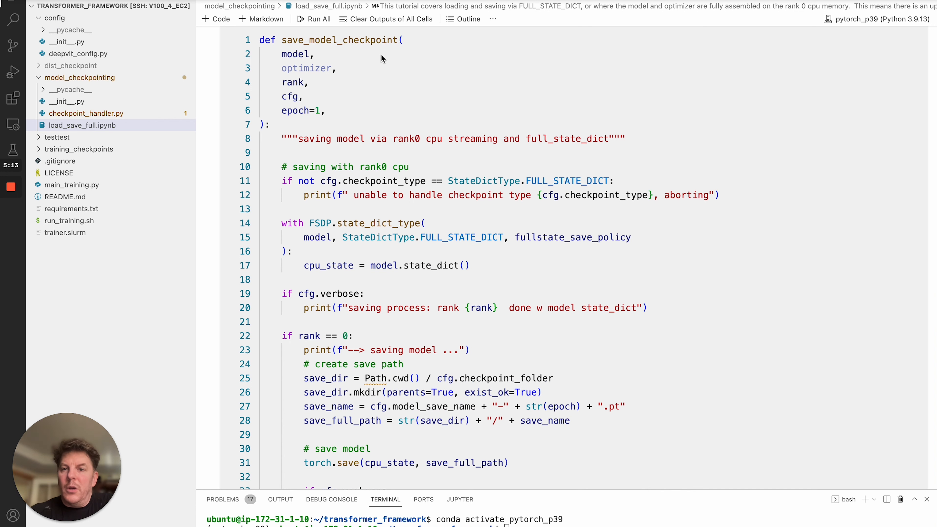
{"action": "mouse_move", "coordinate": [504, 125]}
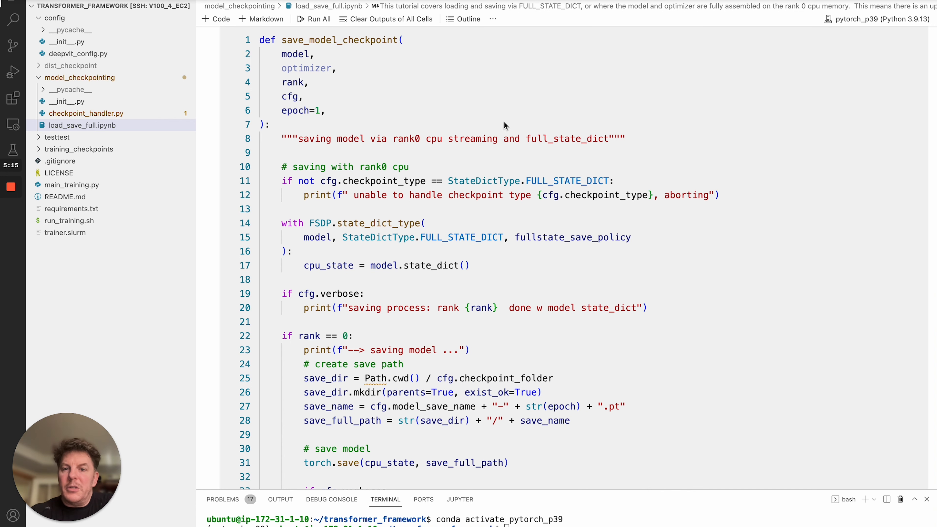
{"action": "scroll", "scroll_direction": "down", "scroll_amount": 3}
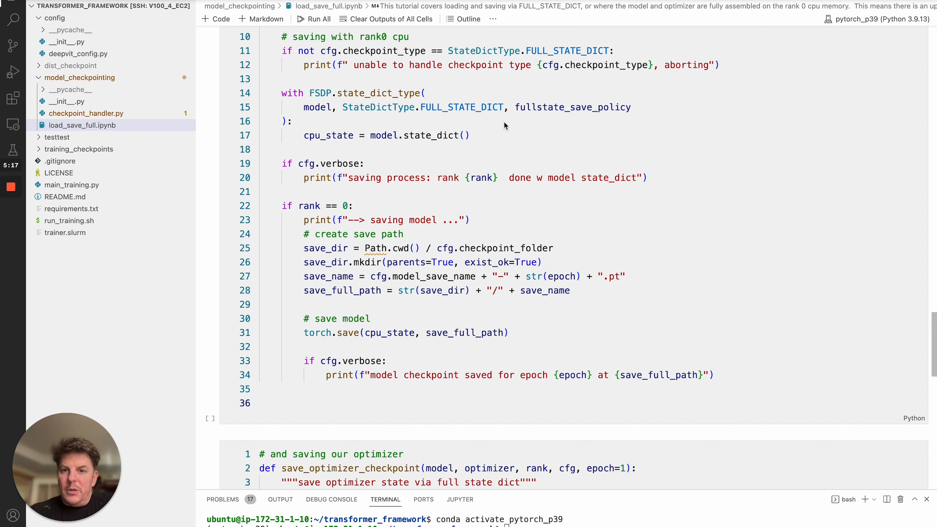
{"action": "mouse_move", "coordinate": [462, 83]}
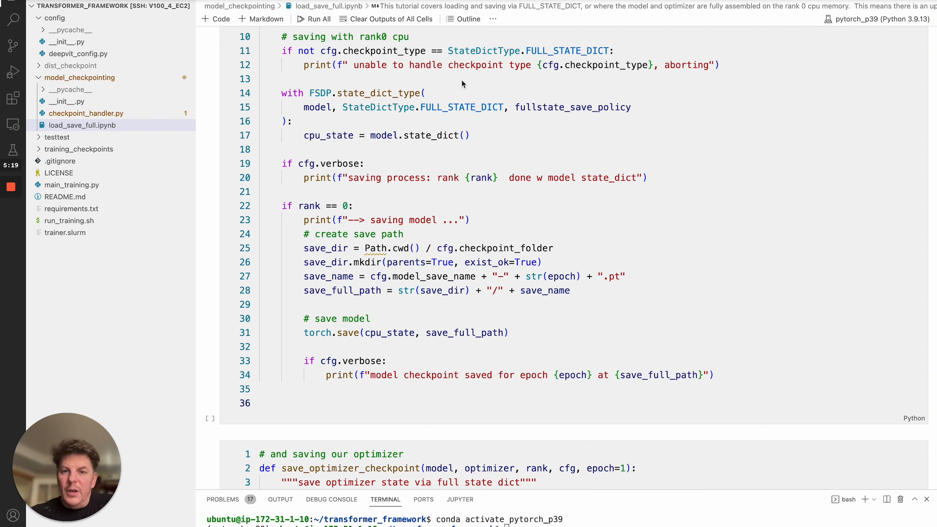
{"action": "mouse_move", "coordinate": [558, 58]}
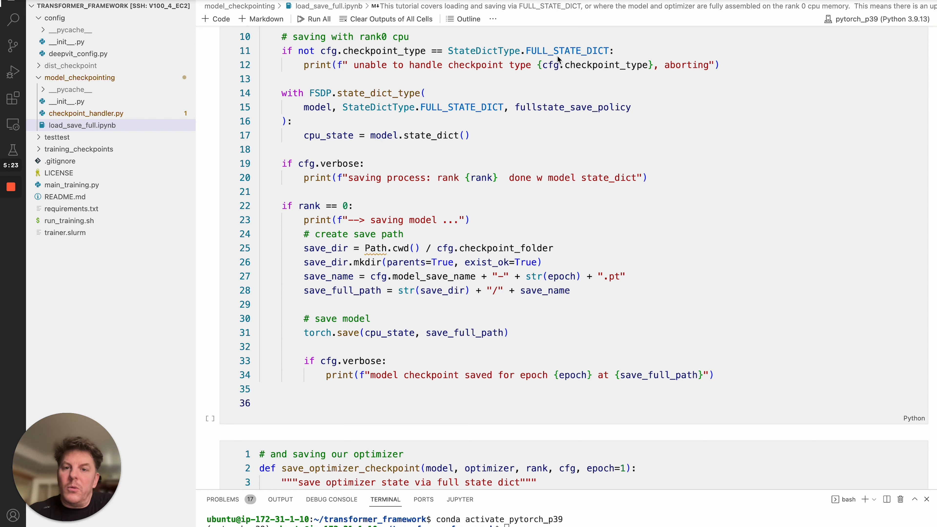
{"action": "scroll", "scroll_direction": "down", "scroll_amount": 3}
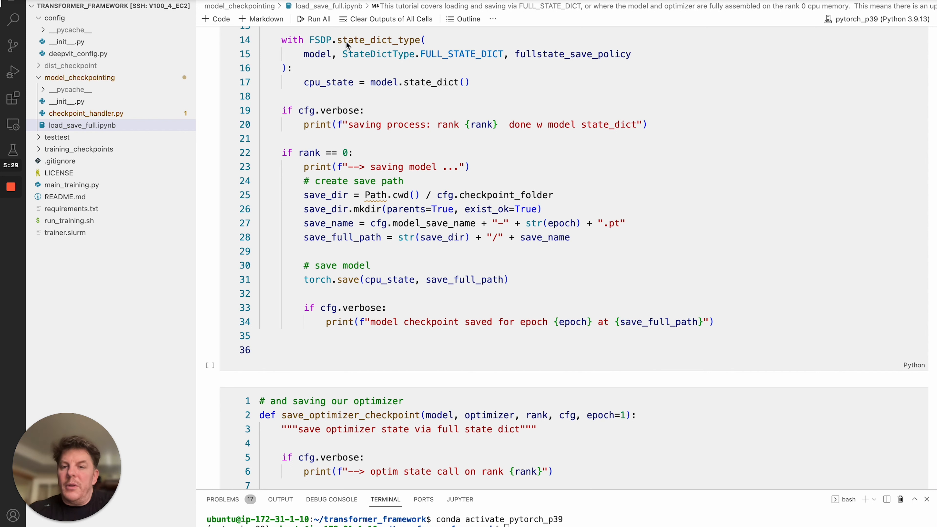
{"action": "mouse_move", "coordinate": [370, 59]}
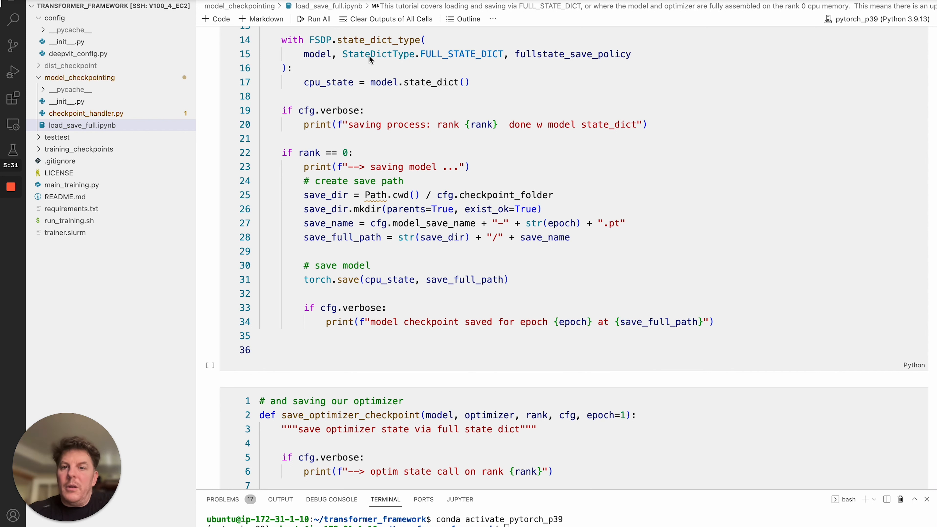
{"action": "left_click", "coordinate": [321, 54]}
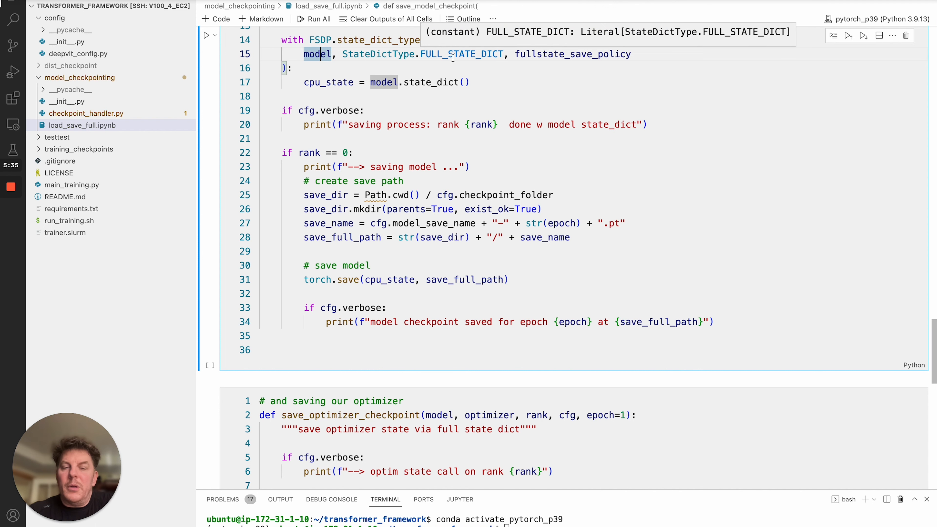
{"action": "mouse_move", "coordinate": [556, 54]}
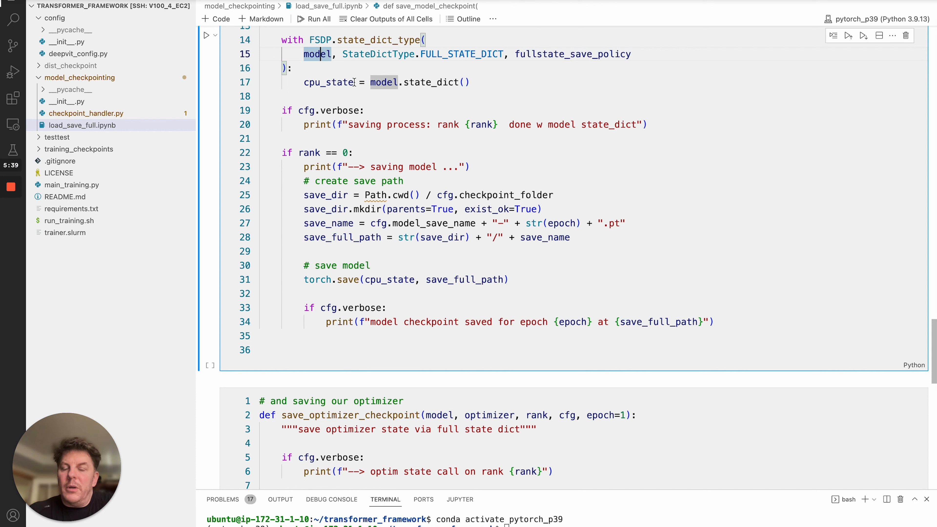
{"action": "mouse_move", "coordinate": [393, 80]}
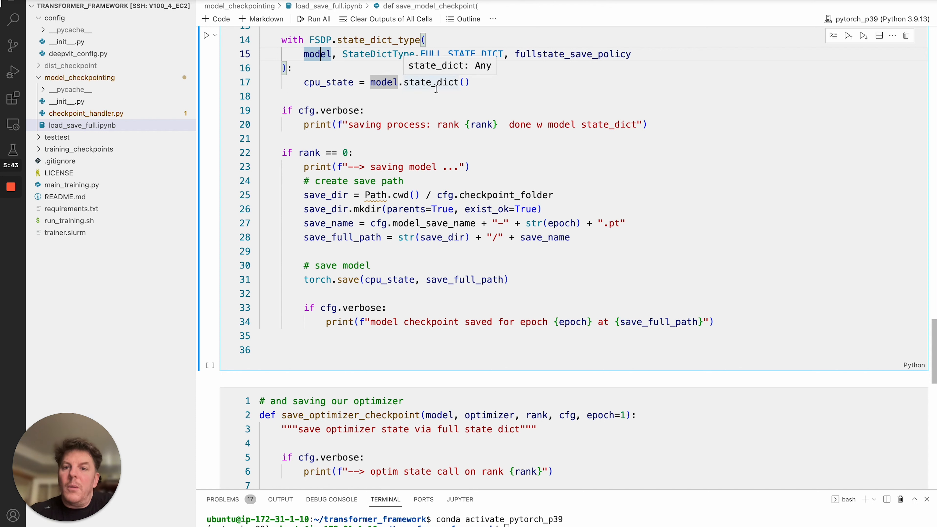
{"action": "mouse_move", "coordinate": [324, 82]}
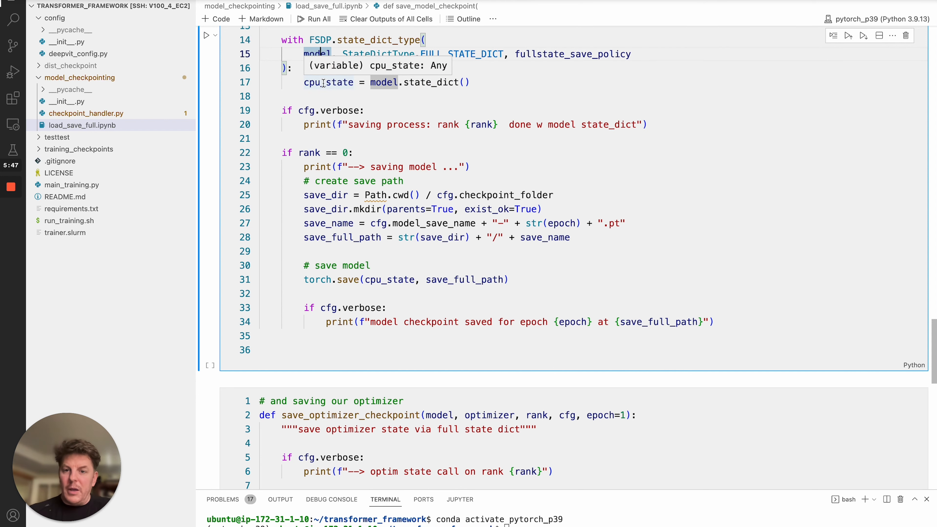
{"action": "scroll", "scroll_direction": "down", "scroll_amount": 3}
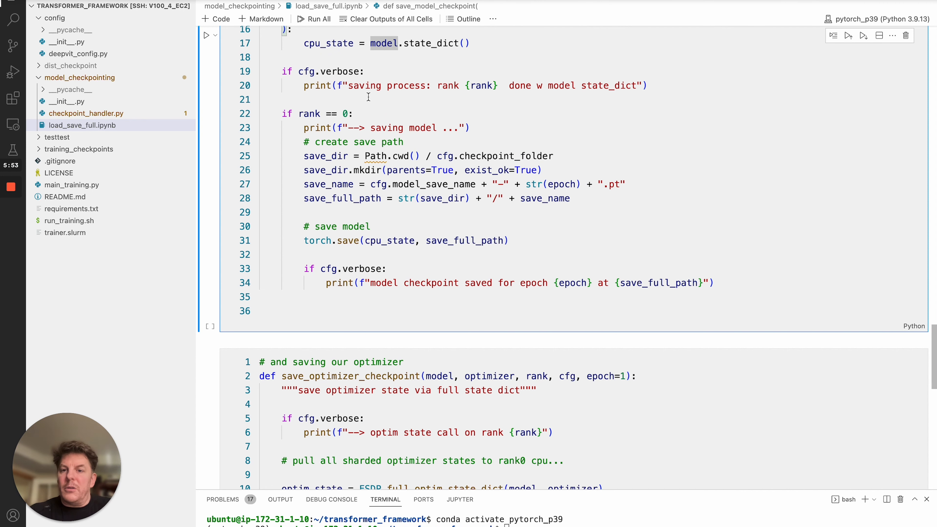
{"action": "scroll", "scroll_direction": "down", "scroll_amount": 3}
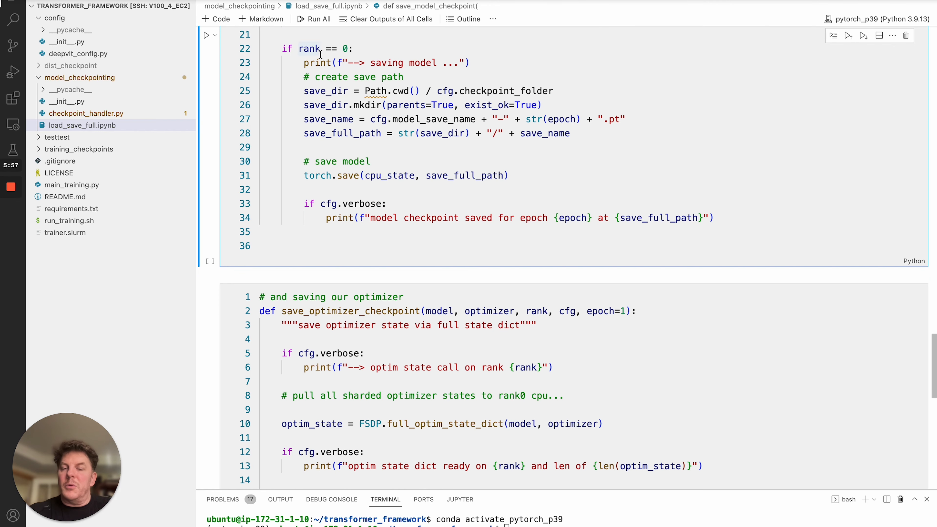
{"action": "mouse_move", "coordinate": [320, 51]}
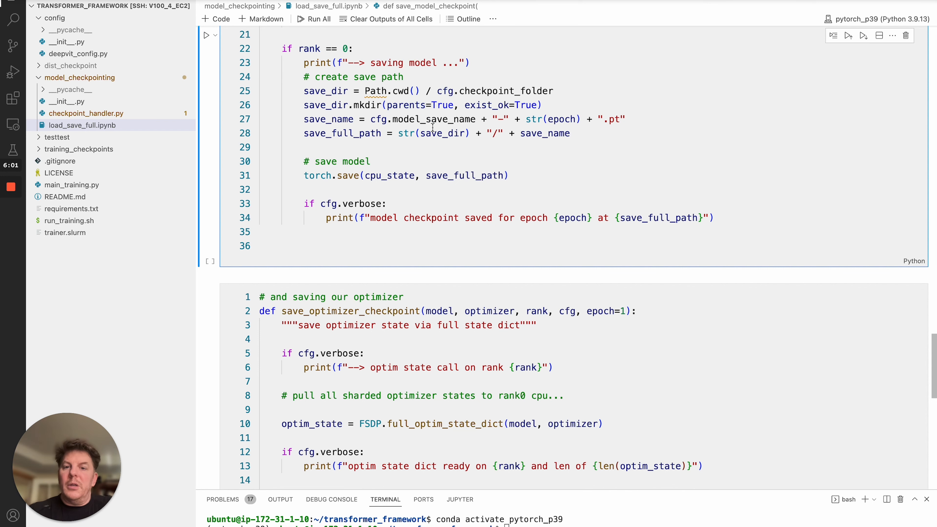
{"action": "scroll", "scroll_direction": "down", "scroll_amount": 3}
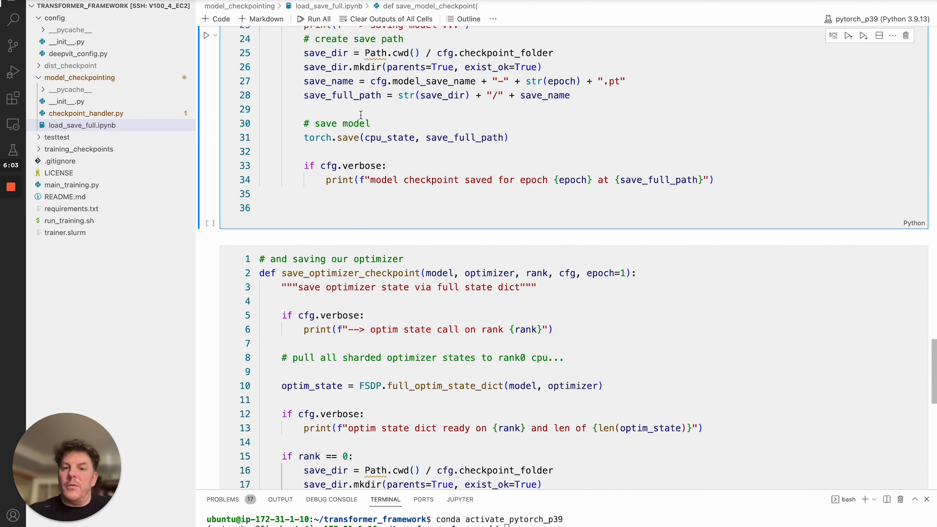
{"action": "mouse_move", "coordinate": [333, 146]}
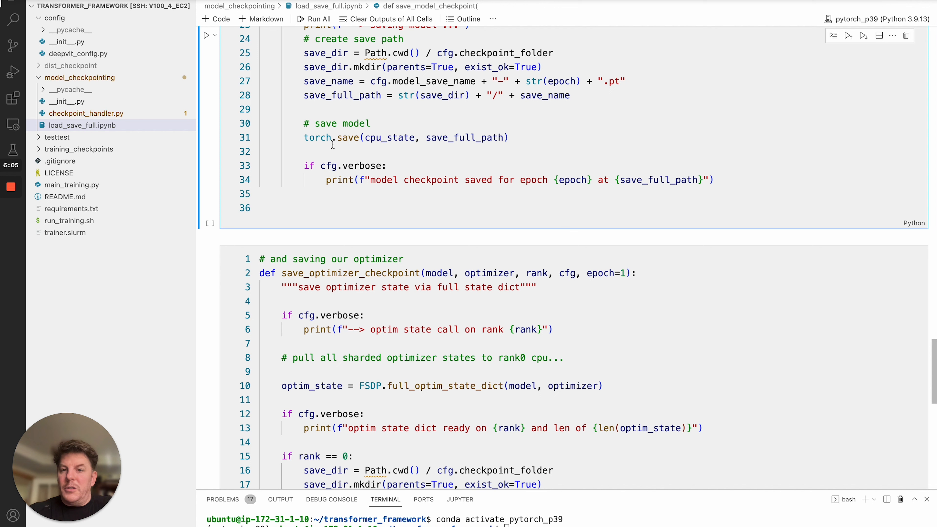
{"action": "mouse_move", "coordinate": [382, 144]}
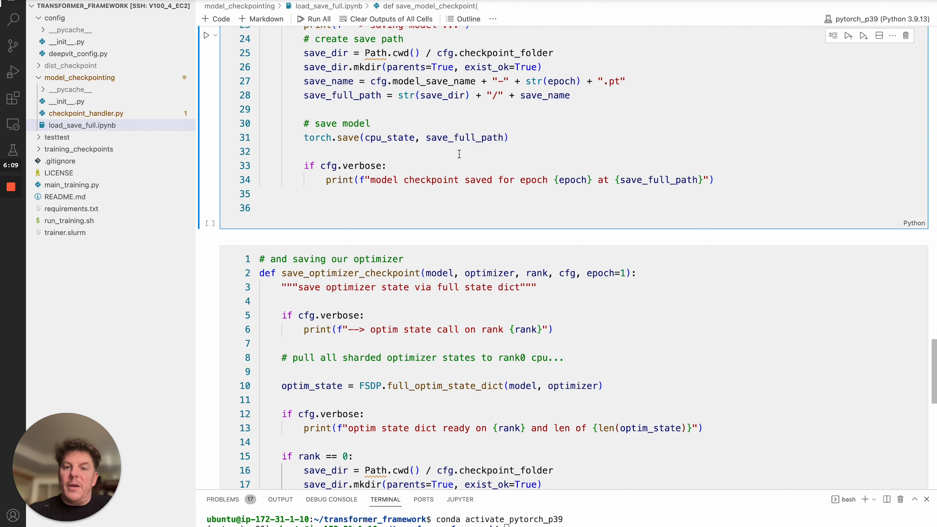
{"action": "scroll", "scroll_direction": "down", "scroll_amount": 3}
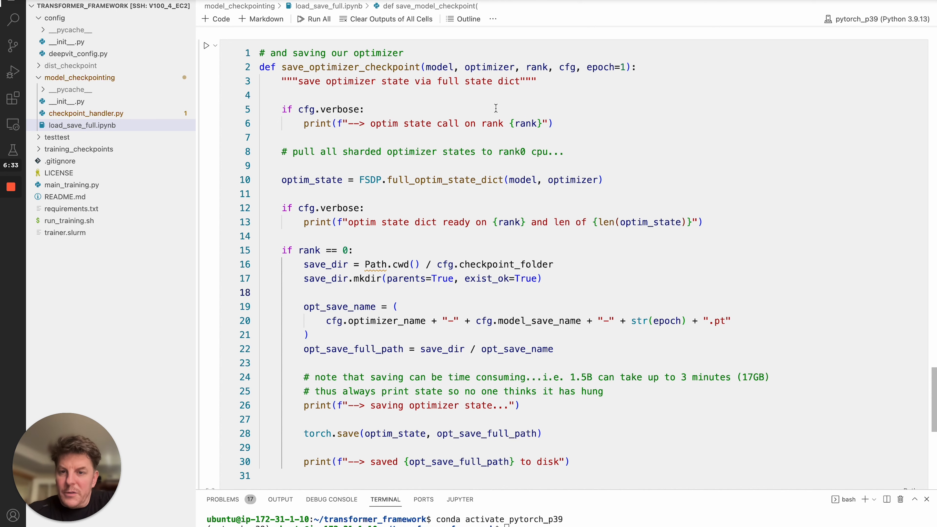
- Scroll through the save_optimizer_checkpoint cell before enlarging the terminal panel
{"action": "scroll", "scroll_direction": "down", "scroll_amount": 3}
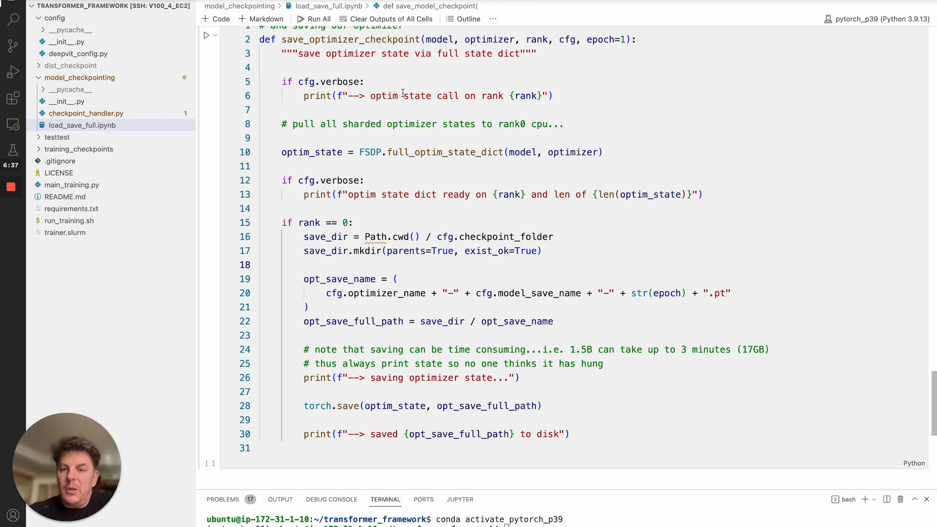
{"action": "mouse_move", "coordinate": [424, 161]}
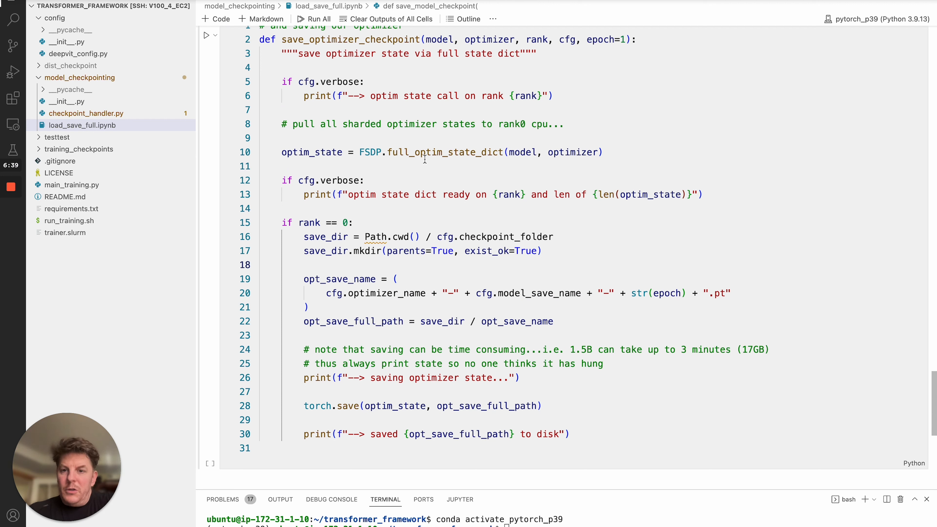
{"action": "mouse_move", "coordinate": [461, 152]}
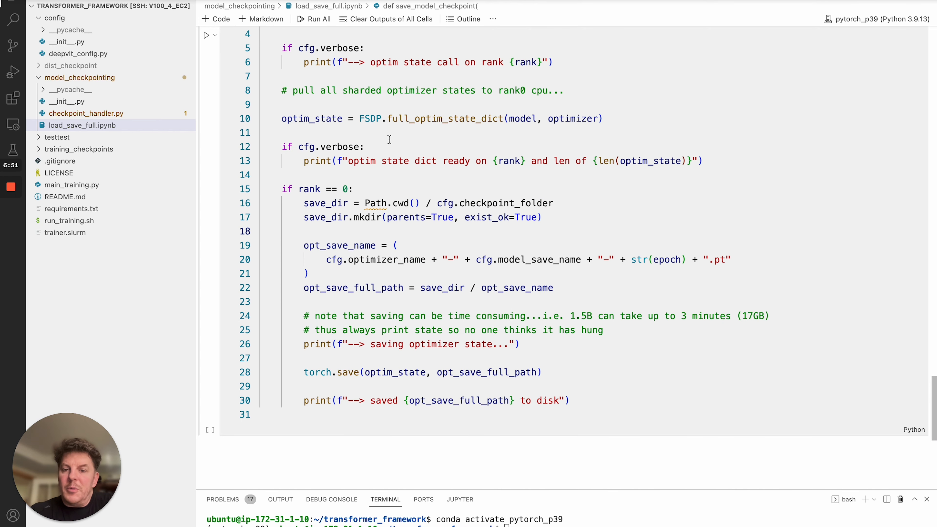
{"action": "scroll", "scroll_direction": "down", "scroll_amount": 3}
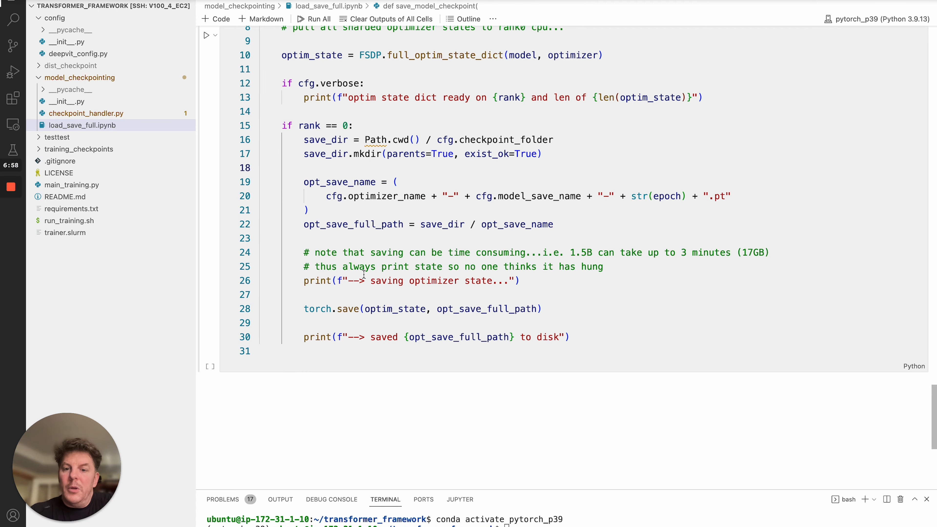
{"action": "mouse_move", "coordinate": [348, 309]}
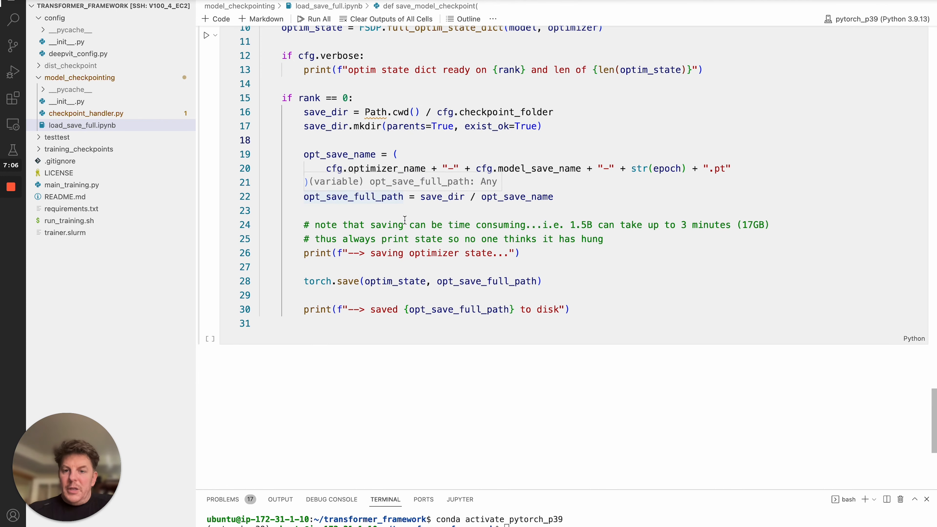
{"action": "mouse_move", "coordinate": [420, 264]}
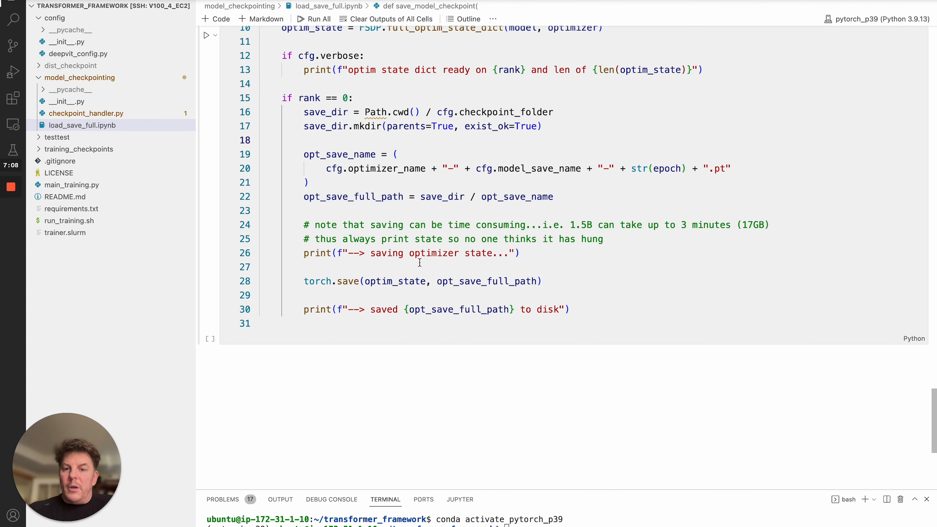
{"action": "mouse_move", "coordinate": [342, 242]}
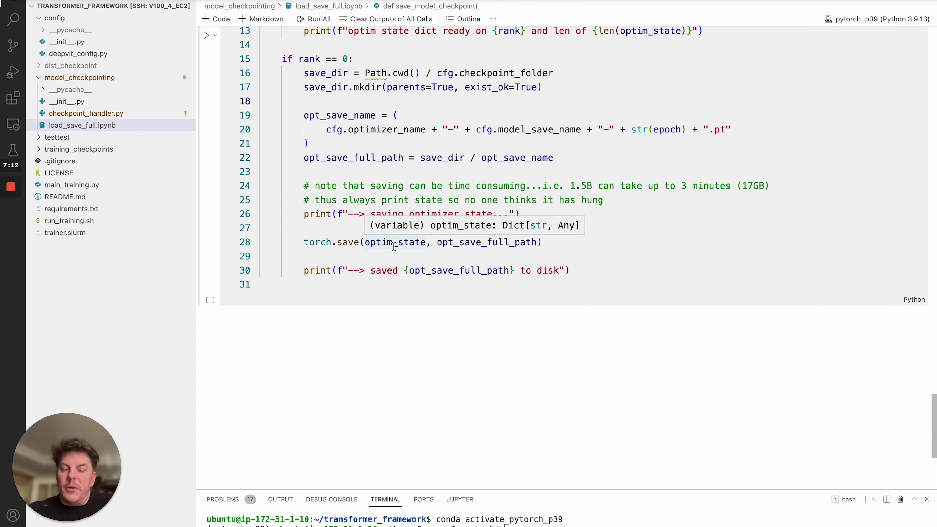
{"action": "mouse_move", "coordinate": [433, 184]}
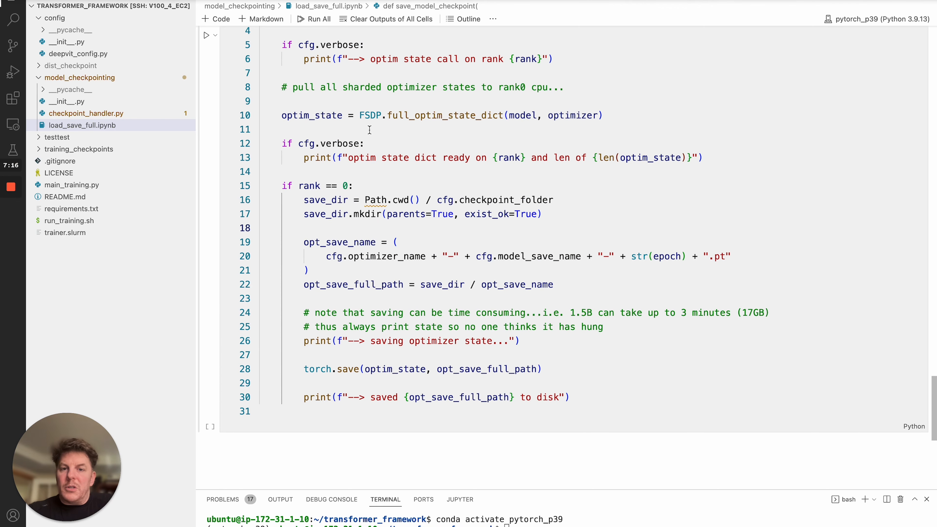
{"action": "mouse_move", "coordinate": [337, 115]}
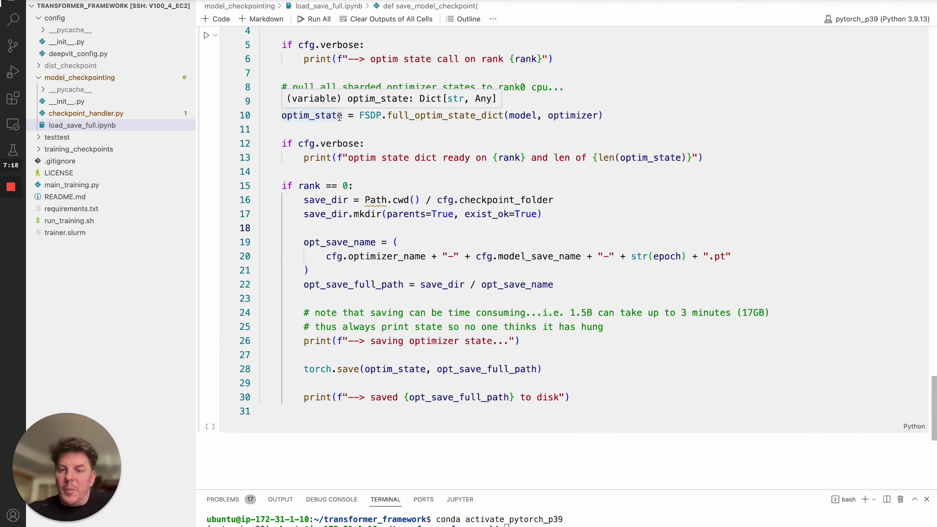
{"action": "mouse_move", "coordinate": [313, 116]}
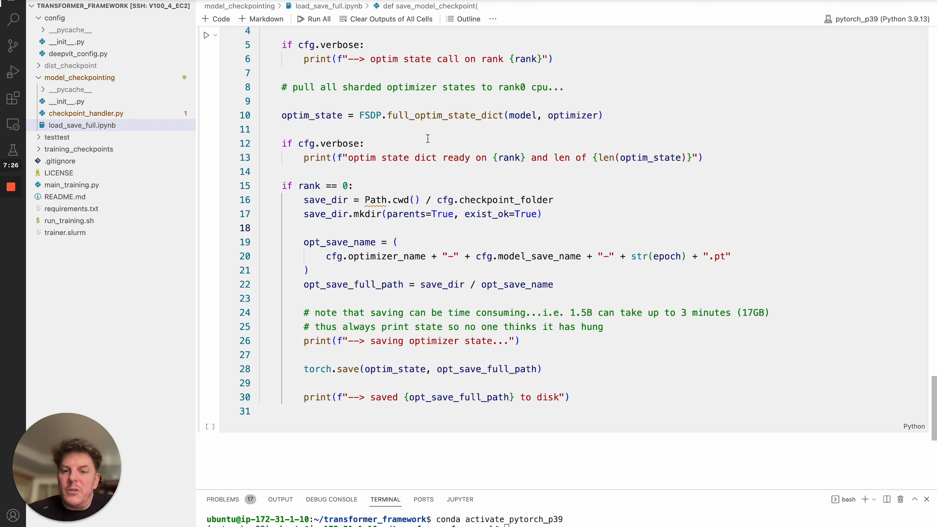
{"action": "scroll", "scroll_direction": "down", "scroll_amount": 3}
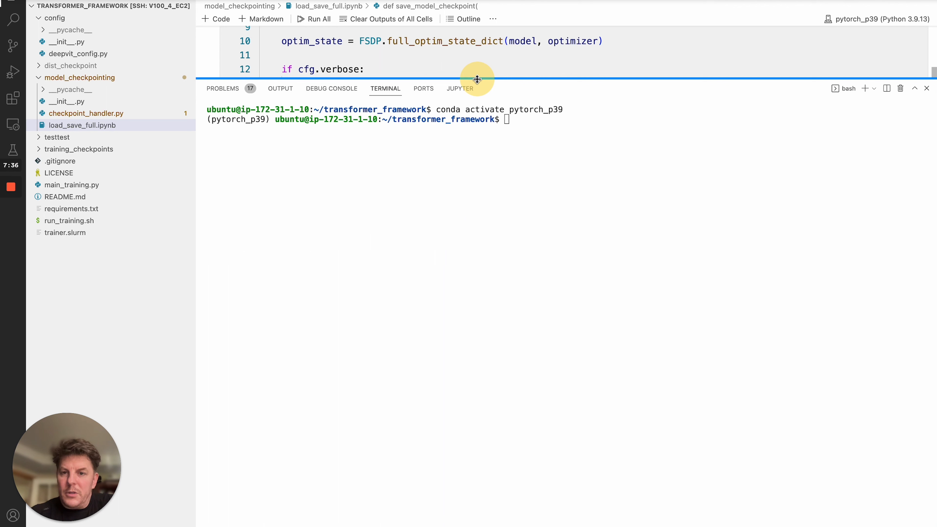
- Run 'bash run_training.sh' in the pytorch_p39 terminal to start training
{"action": "type", "text": "bs"}
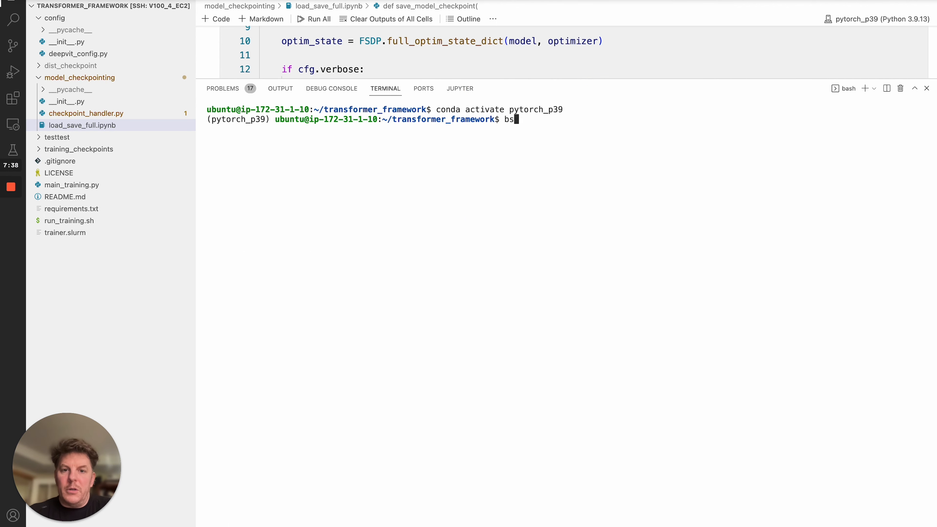
{"action": "type", "text": "ash run"}
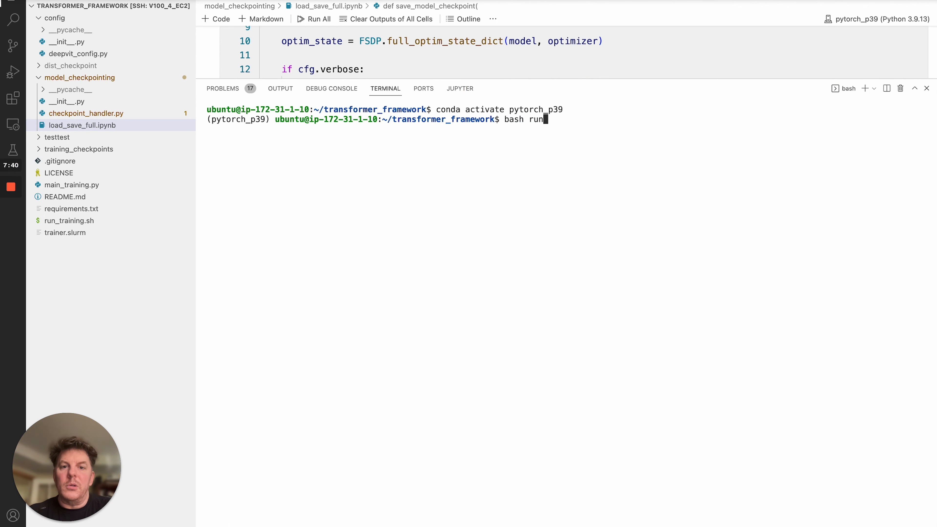
{"action": "type", "text": "_training.sh"}
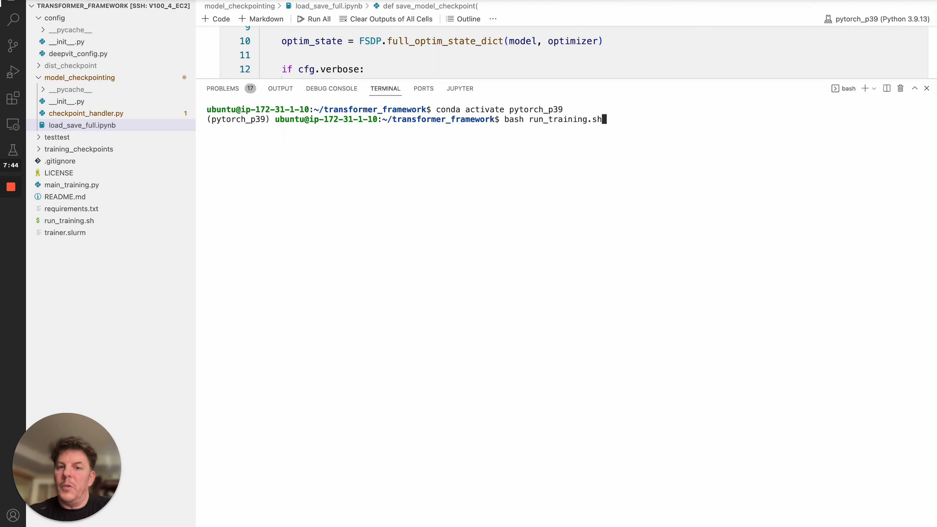
{"action": "key", "text": "Enter"}
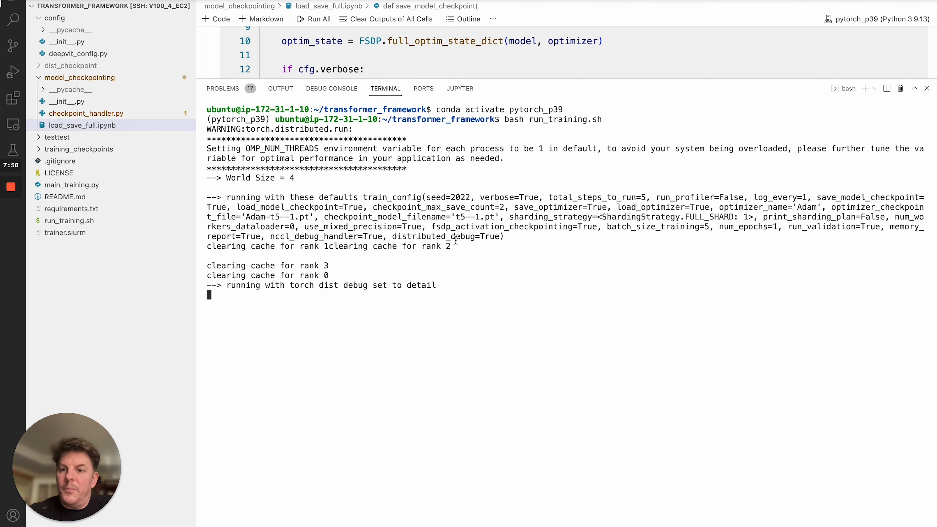
{"action": "mouse_move", "coordinate": [275, 262]}
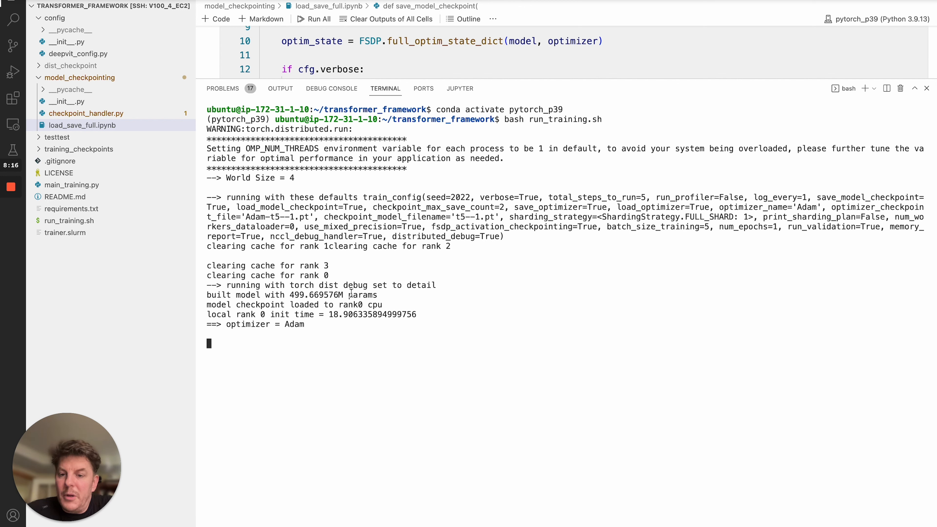
{"action": "mouse_move", "coordinate": [316, 432]}
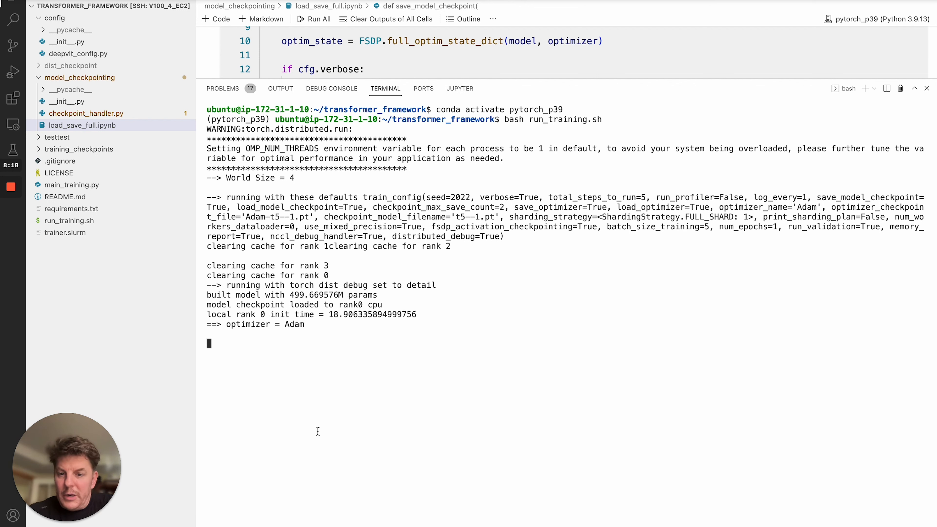
{"action": "mouse_move", "coordinate": [444, 311]}
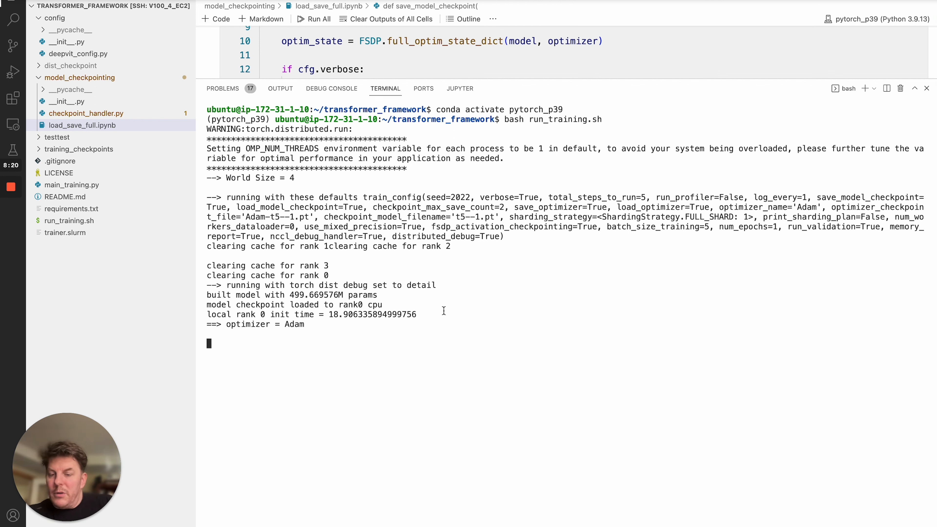
{"action": "mouse_move", "coordinate": [346, 317]}
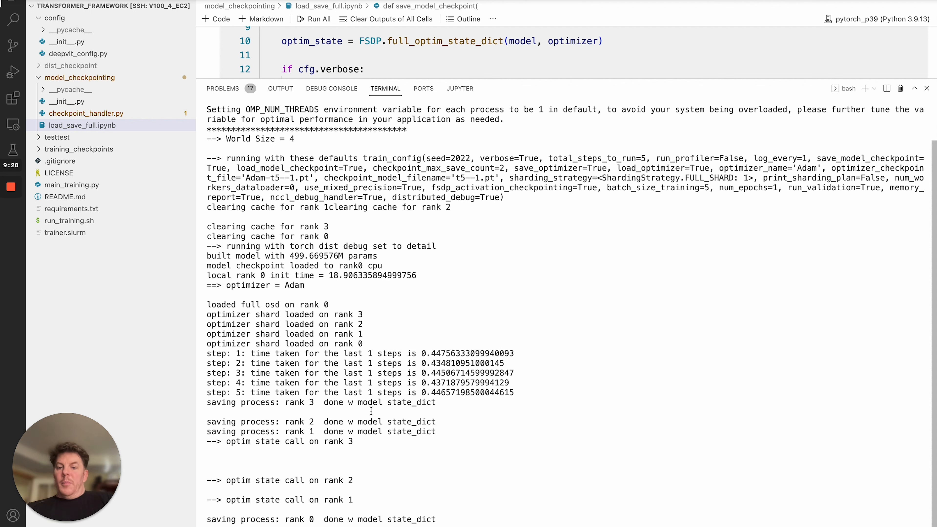
{"action": "mouse_move", "coordinate": [305, 447]}
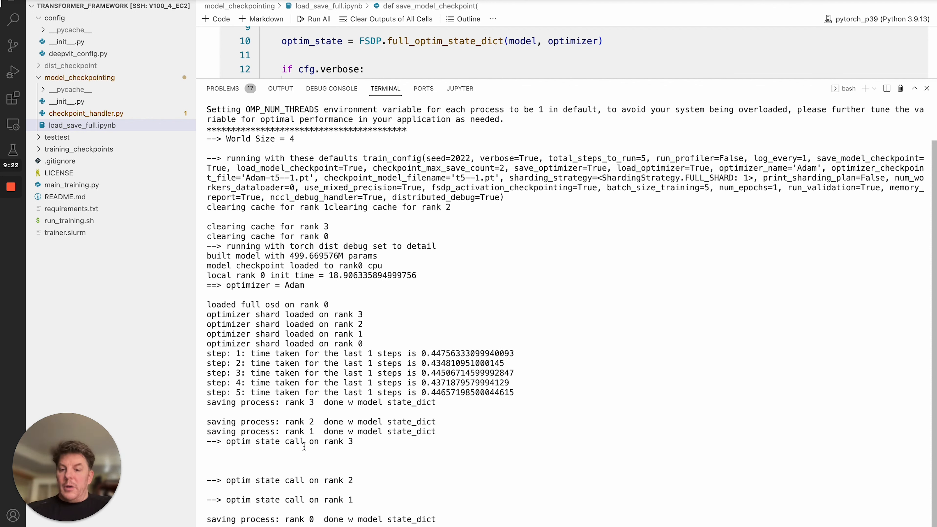
{"action": "mouse_move", "coordinate": [333, 503]}
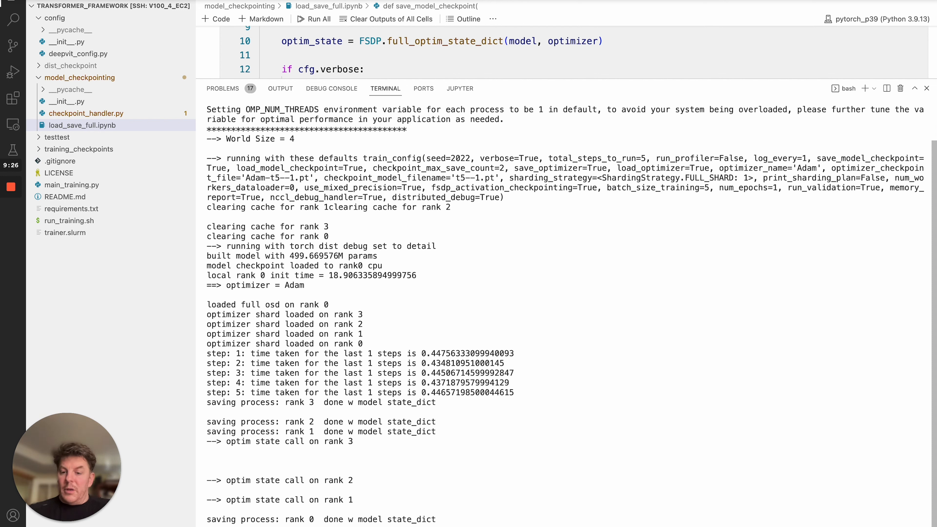
- Scroll the terminal output to the t5--1.pt model checkpoint save and optimizer state messages
{"action": "scroll", "scroll_direction": "down", "scroll_amount": 3}
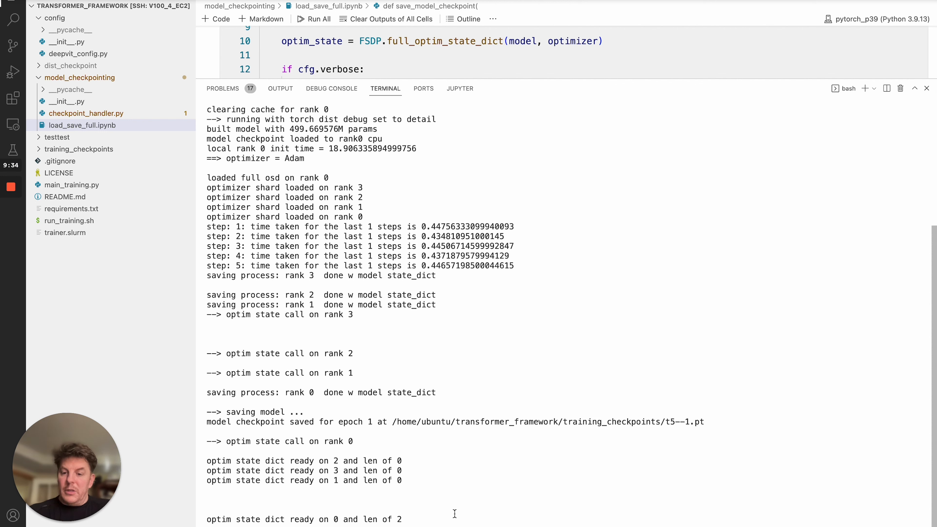
{"action": "mouse_move", "coordinate": [306, 404]}
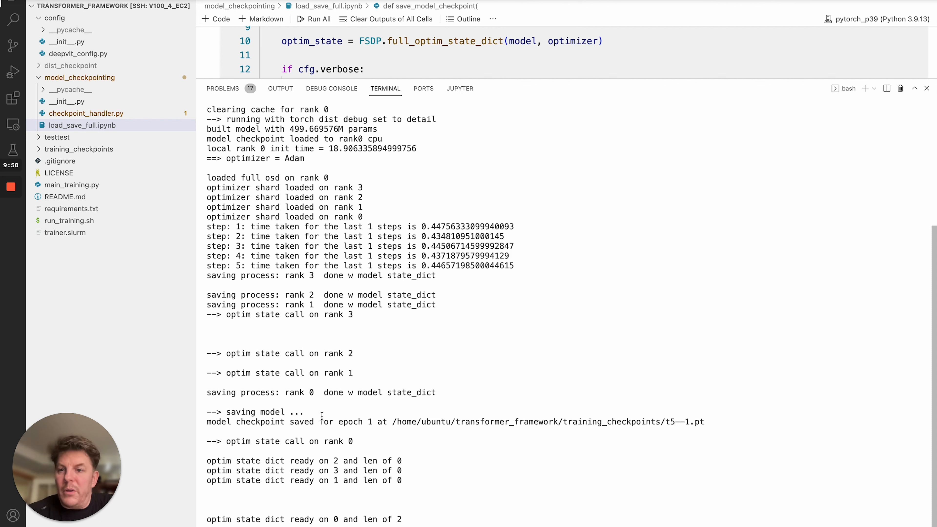
{"action": "mouse_move", "coordinate": [303, 330]}
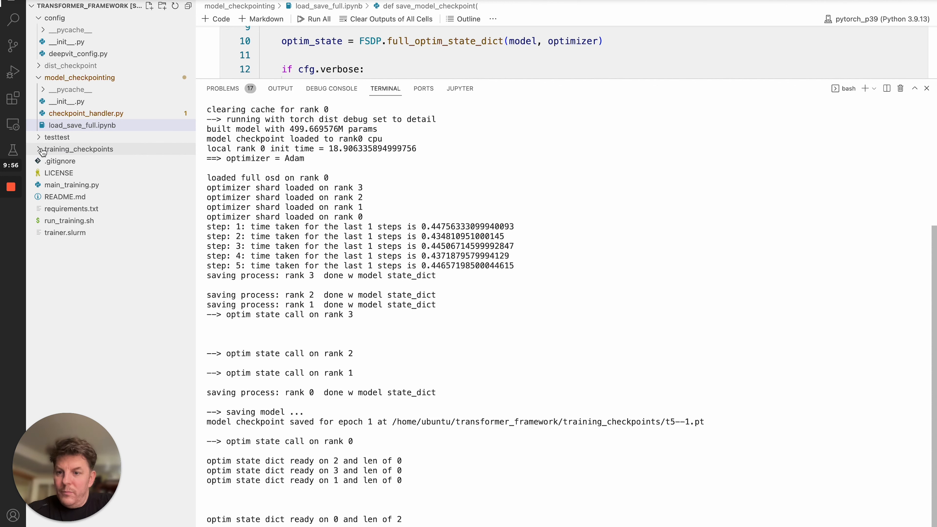
- Select the training_checkpoints folder in the Explorer holding t5--1.pt and Adam-t5--1.pt
{"action": "left_click", "coordinate": [79, 150]}
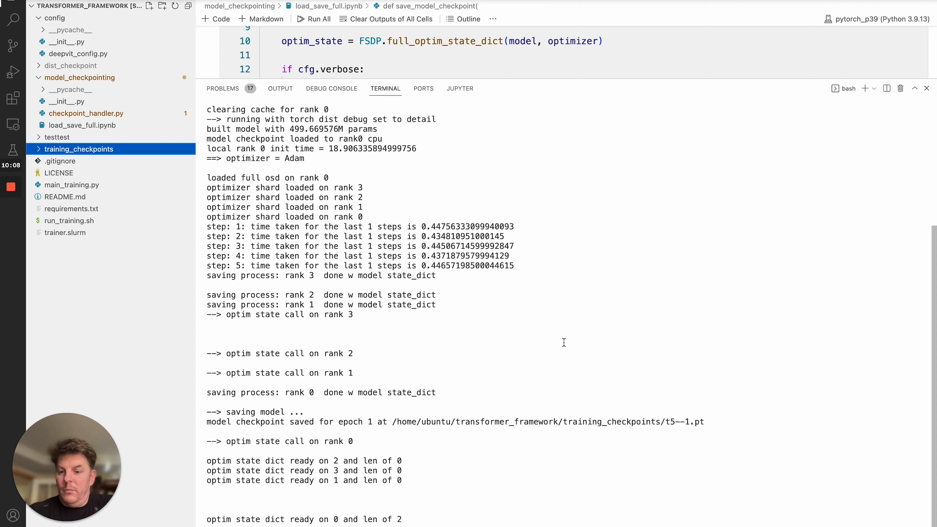
{"action": "mouse_move", "coordinate": [519, 379]}
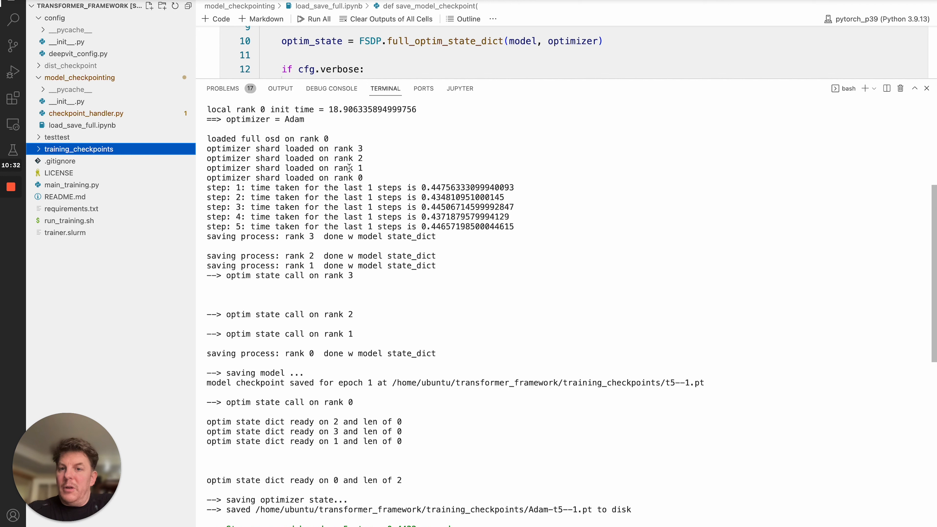
{"action": "mouse_move", "coordinate": [546, 15]}
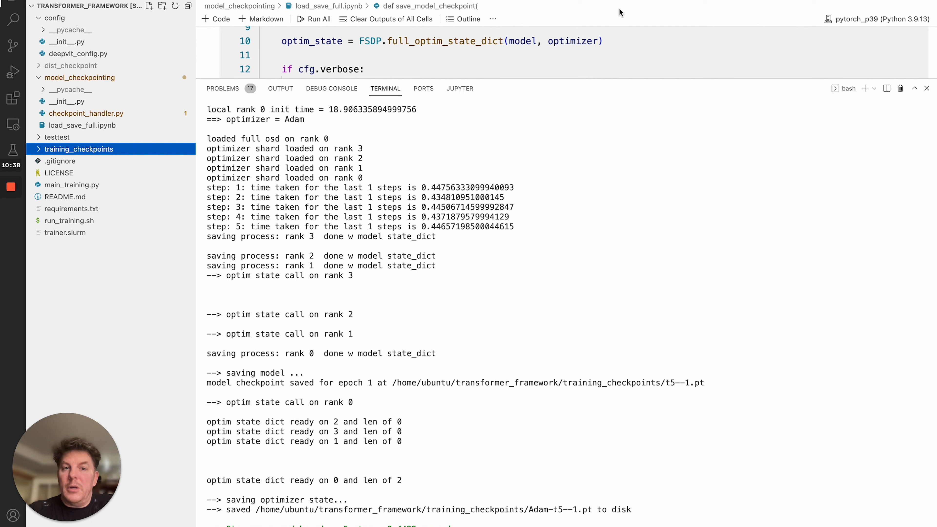
{"action": "mouse_move", "coordinate": [648, 25]}
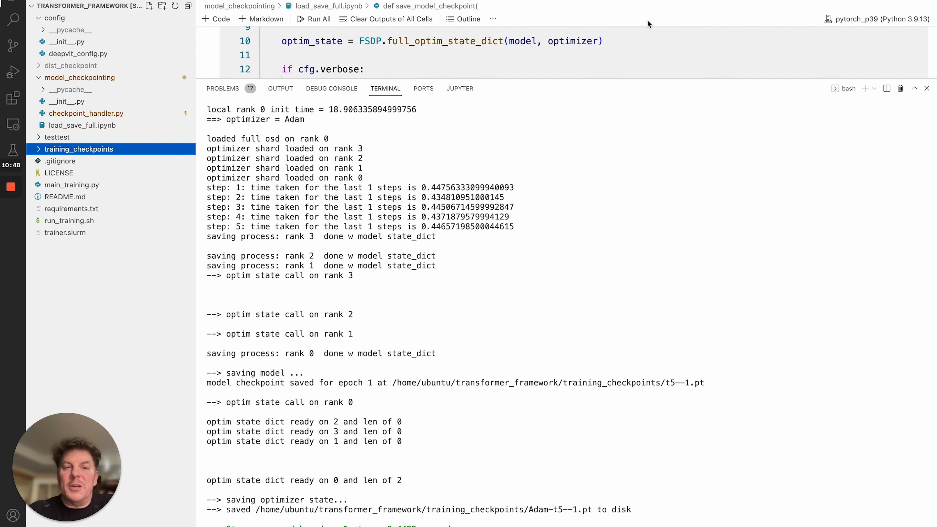
{"action": "mouse_move", "coordinate": [512, 10]}
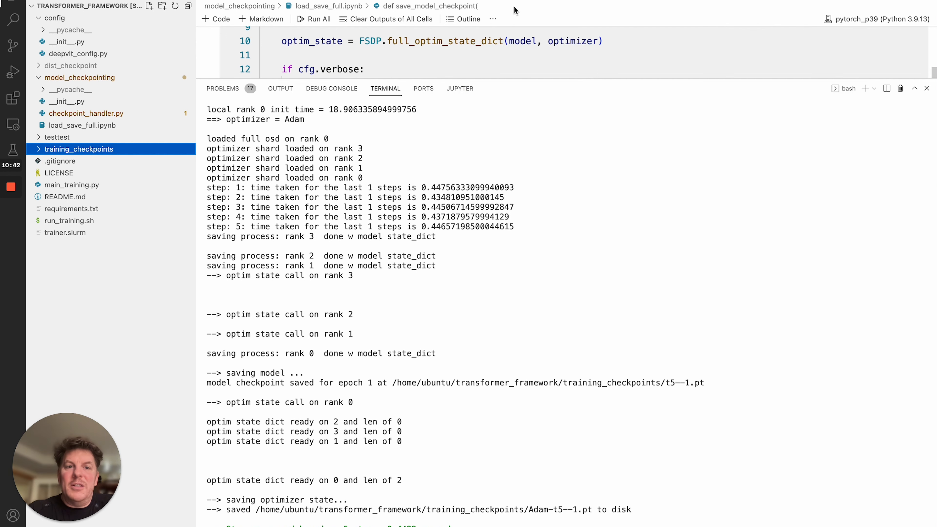